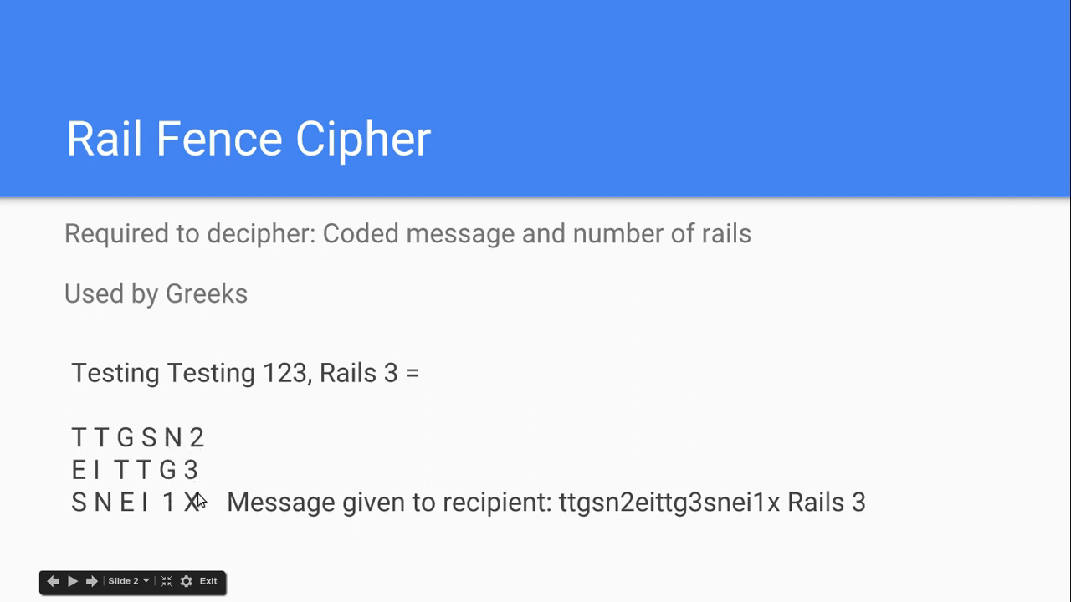
{"action": "mouse_move", "coordinate": [574, 397]}
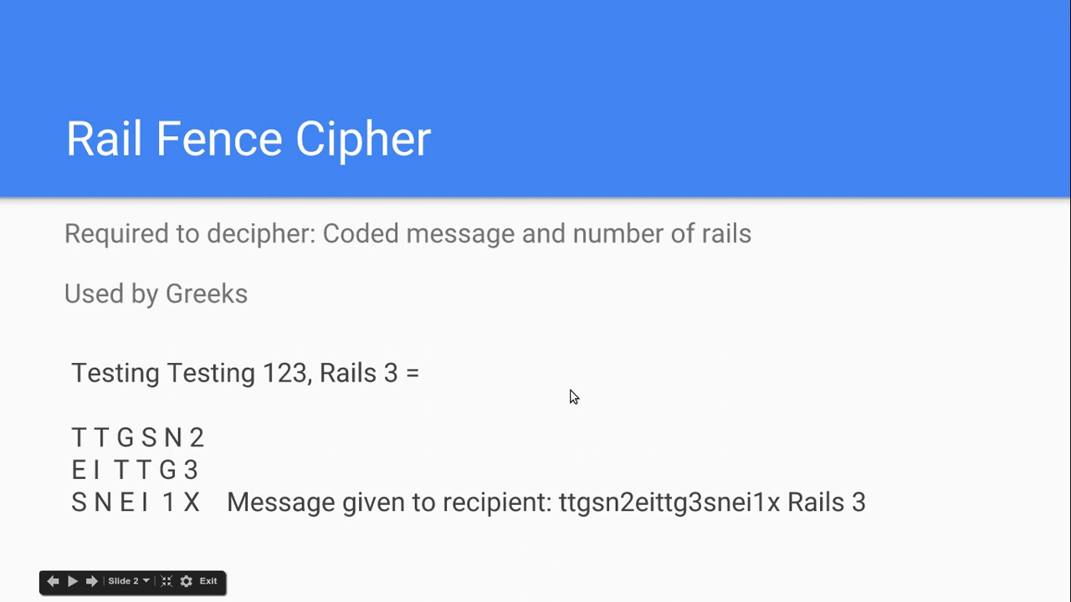
Step: Advance to slide 3, 'Rail Fence Continued', showing the three rail groups
{"action": "left_click", "coordinate": [93, 582]}
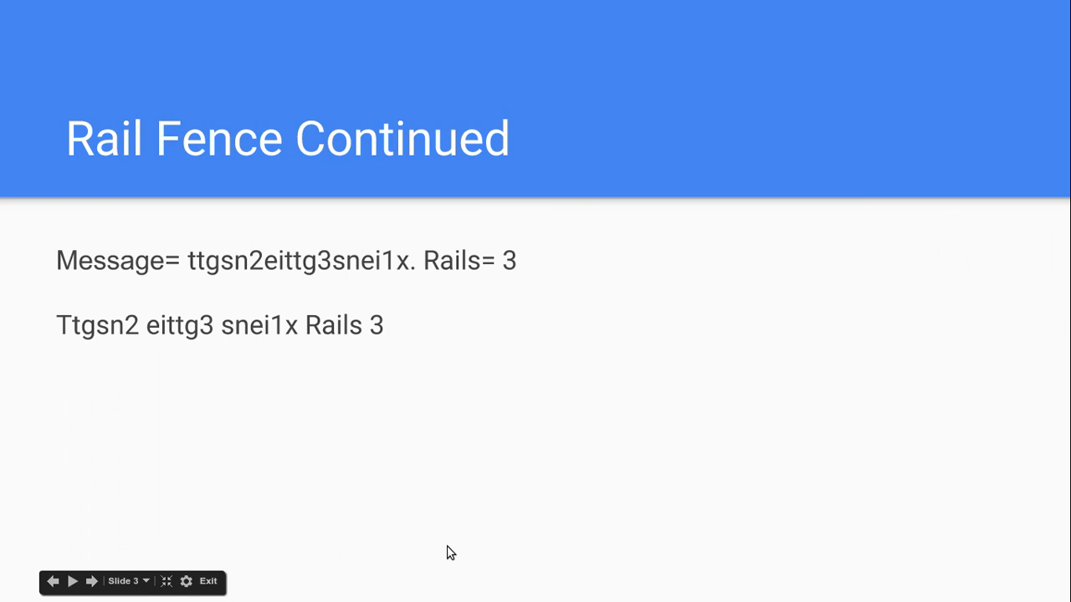
{"action": "mouse_move", "coordinate": [287, 312]}
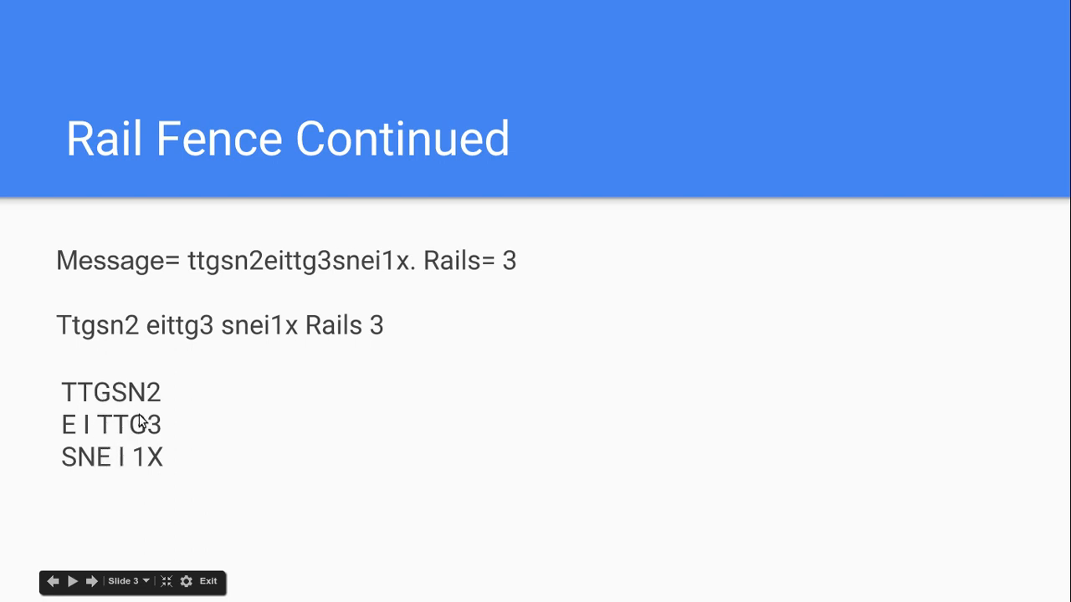
{"action": "mouse_move", "coordinate": [141, 478]}
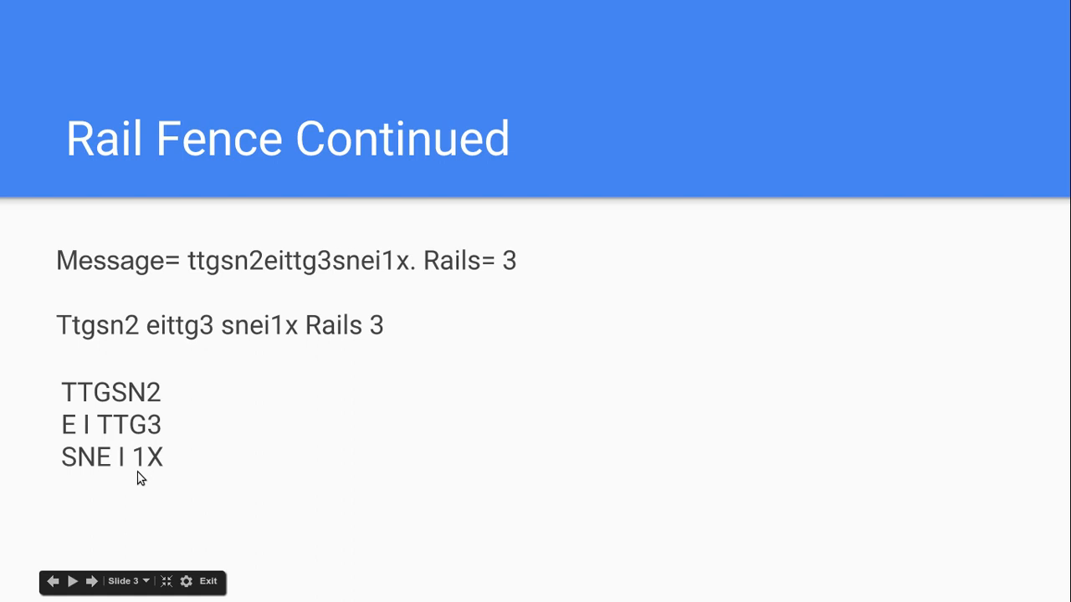
{"action": "mouse_move", "coordinate": [193, 475]}
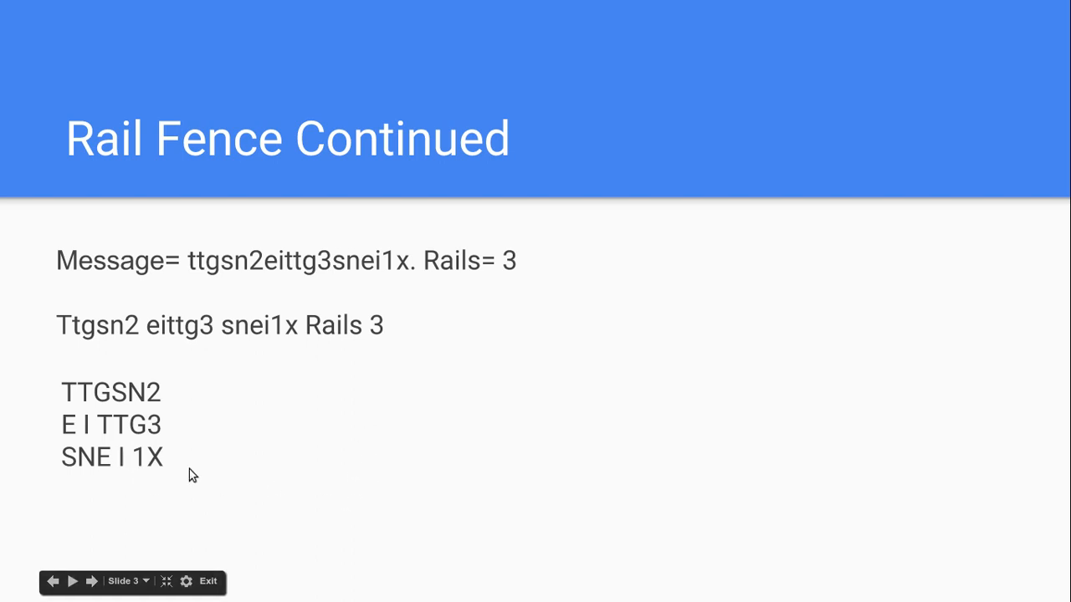
{"action": "mouse_move", "coordinate": [199, 451]}
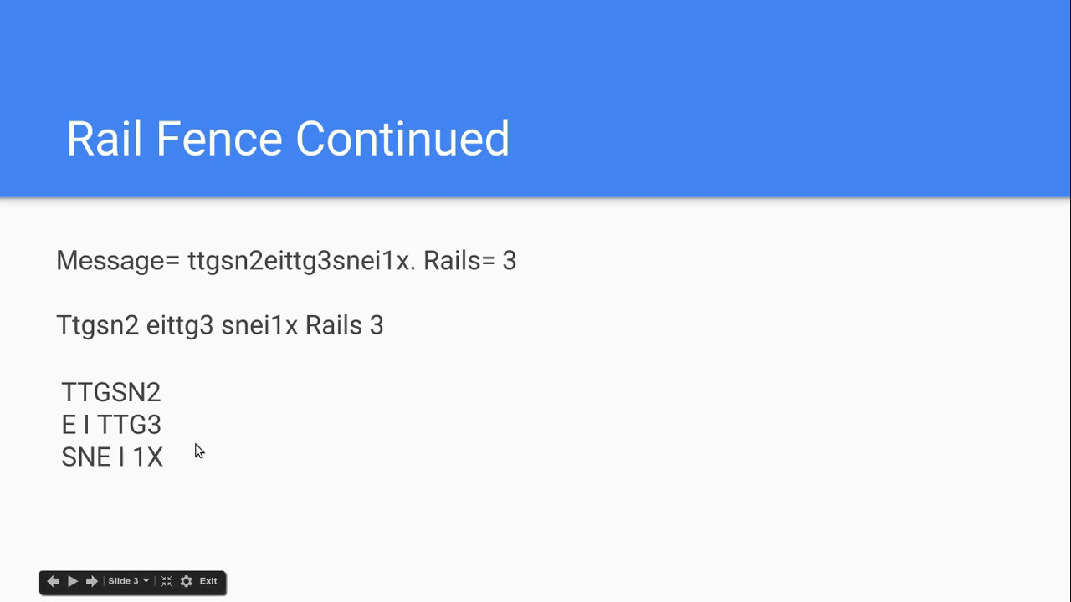
{"action": "mouse_move", "coordinate": [207, 502]}
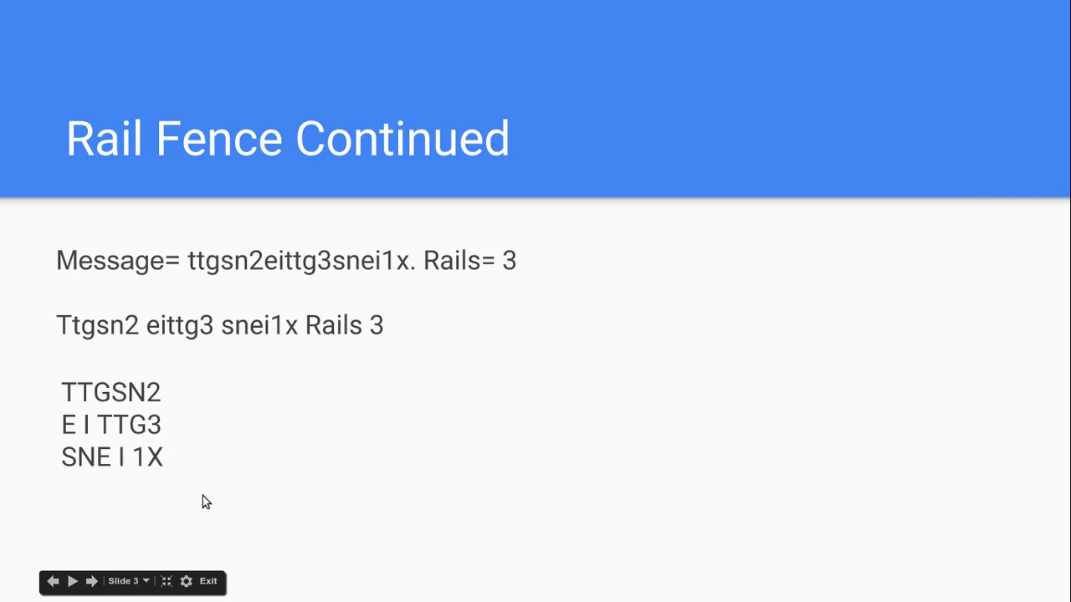
{"action": "mouse_move", "coordinate": [198, 423]}
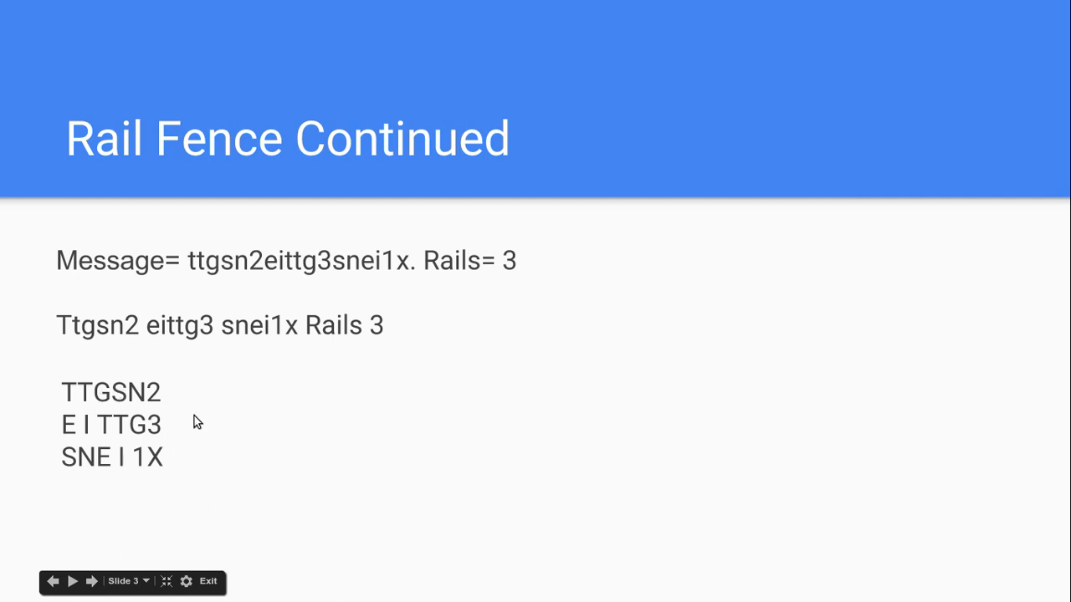
Step: Advance to slide 4, the Route Cipher slide on reading from the bottom right
{"action": "left_click", "coordinate": [92, 581]}
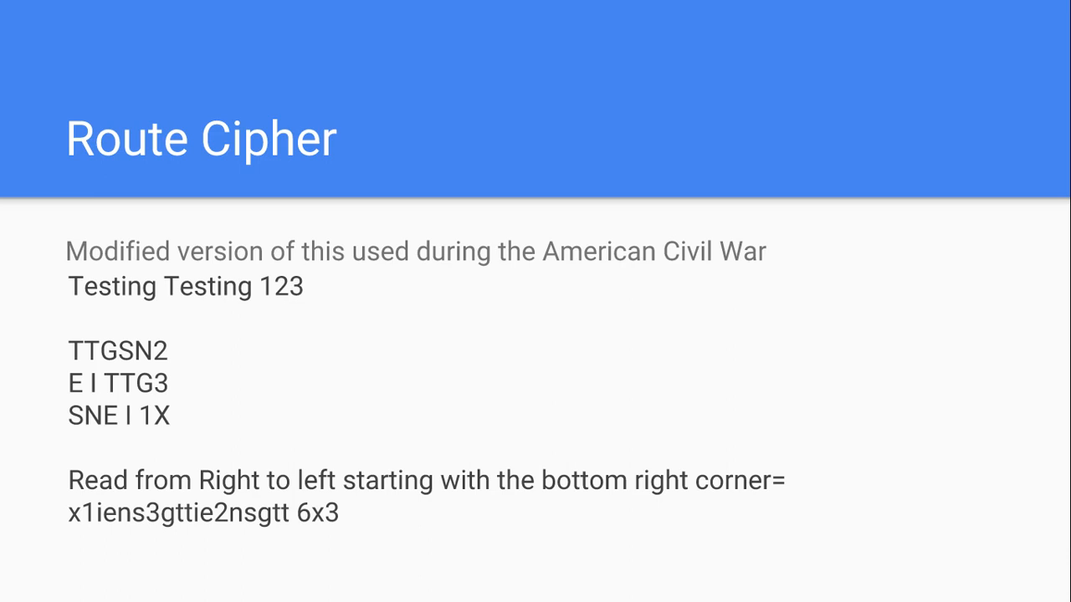
{"action": "mouse_move", "coordinate": [155, 441]}
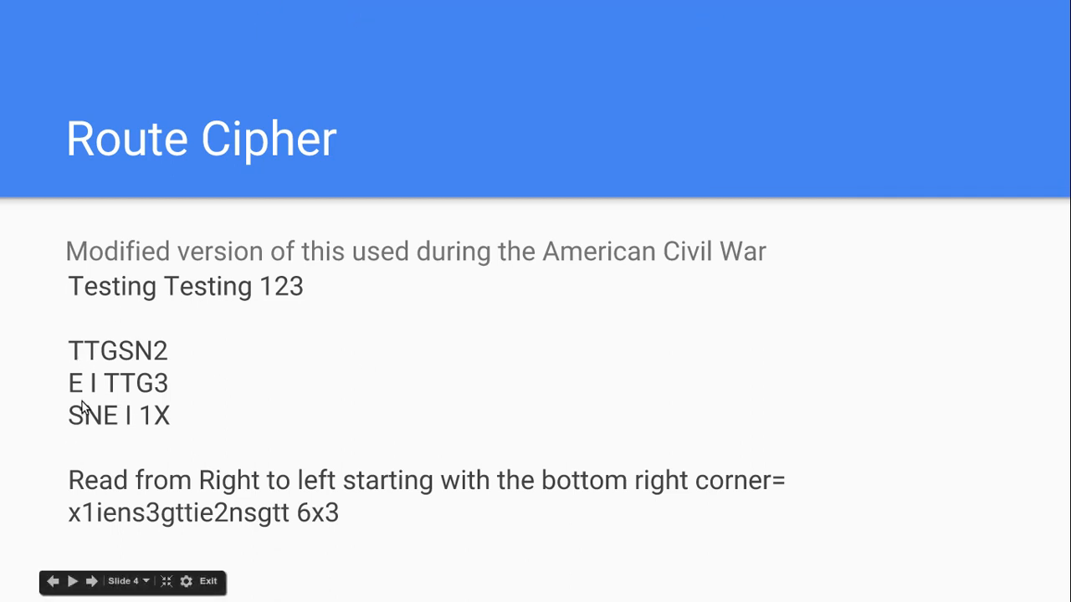
{"action": "mouse_move", "coordinate": [159, 335]}
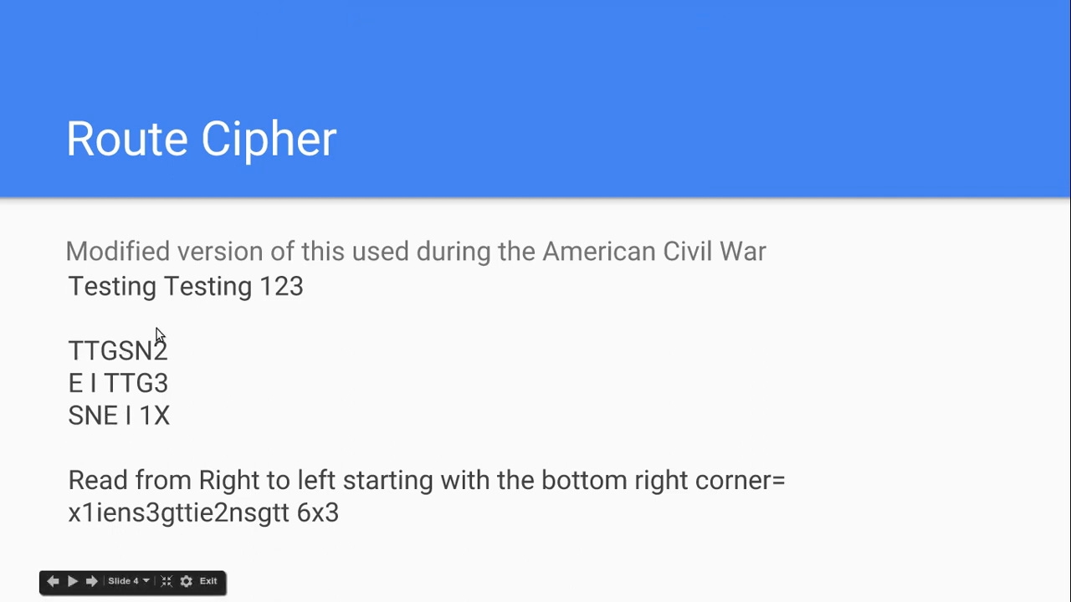
{"action": "mouse_move", "coordinate": [544, 379]}
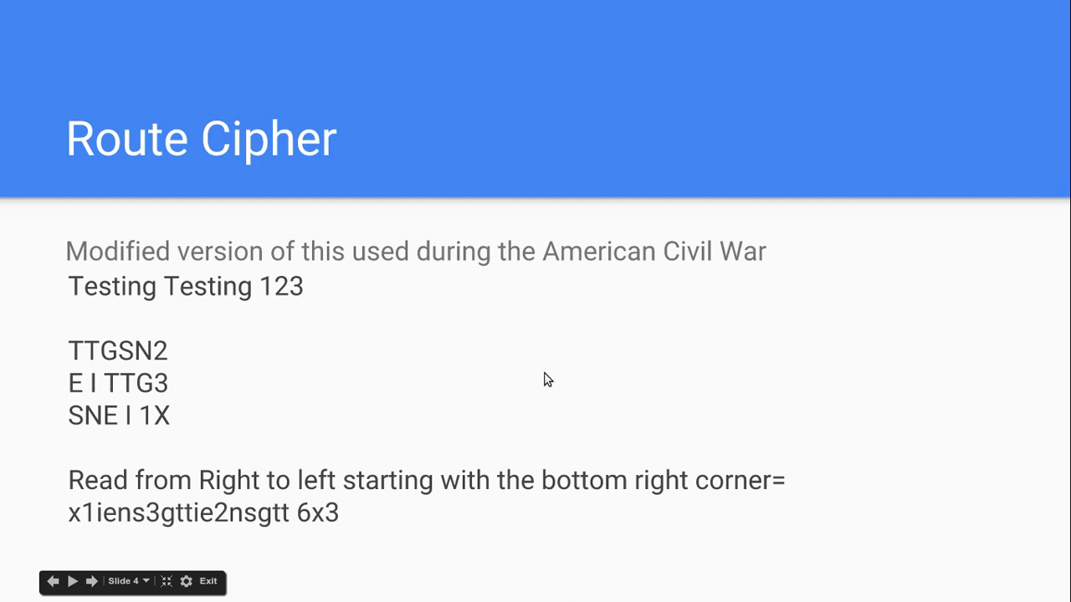
{"action": "mouse_move", "coordinate": [371, 305]}
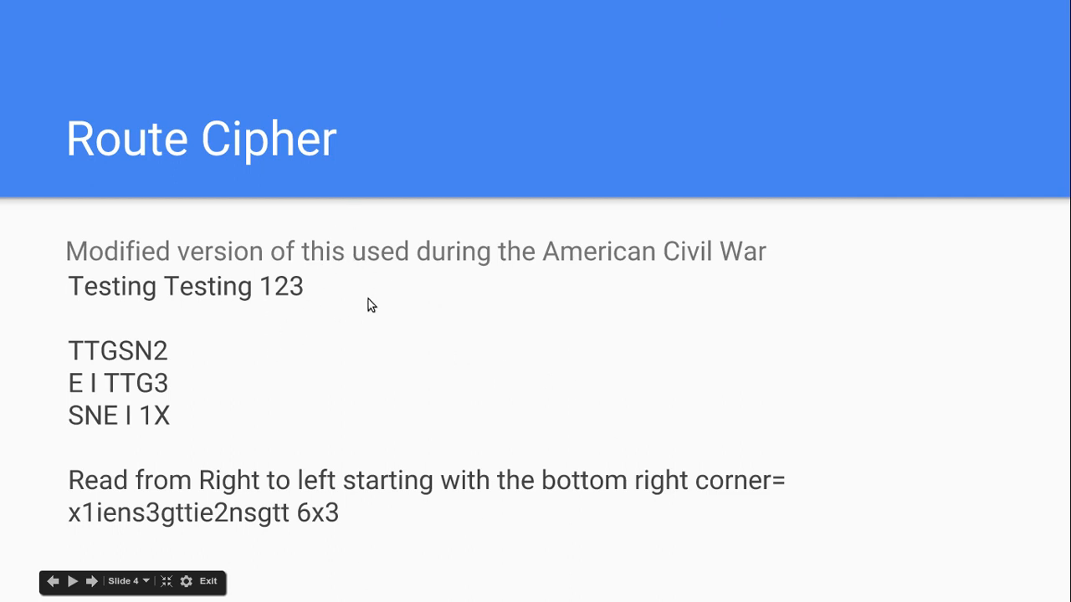
{"action": "mouse_move", "coordinate": [413, 249]}
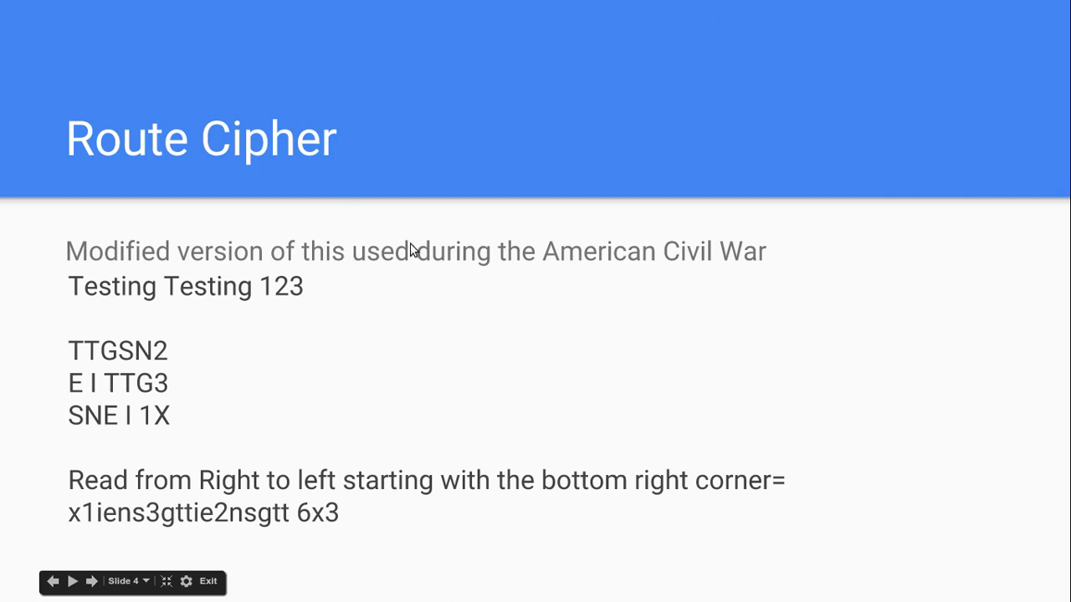
{"action": "mouse_move", "coordinate": [117, 483]}
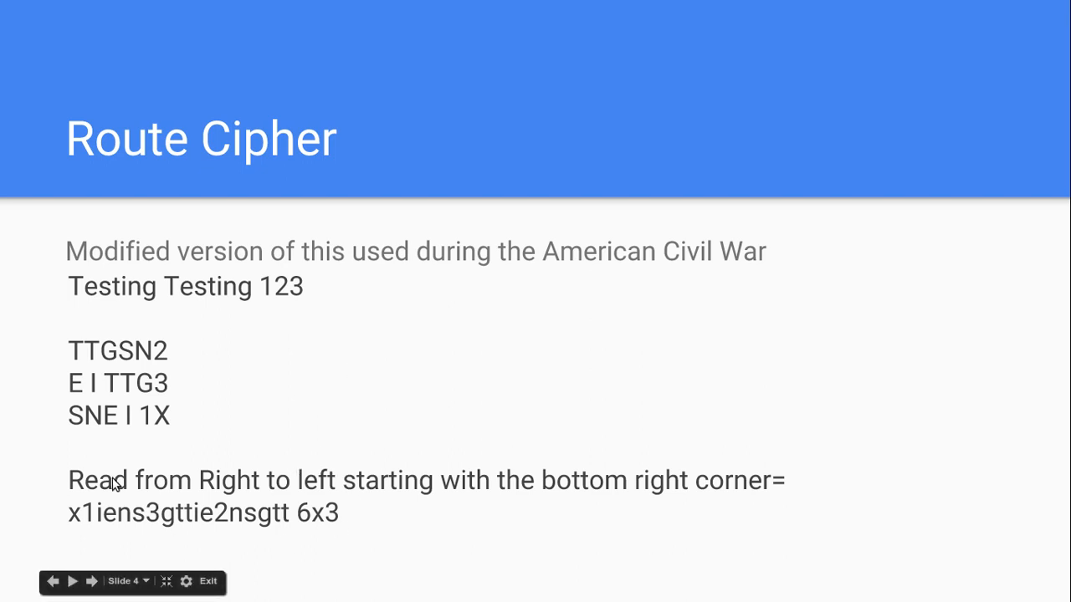
{"action": "mouse_move", "coordinate": [187, 422]}
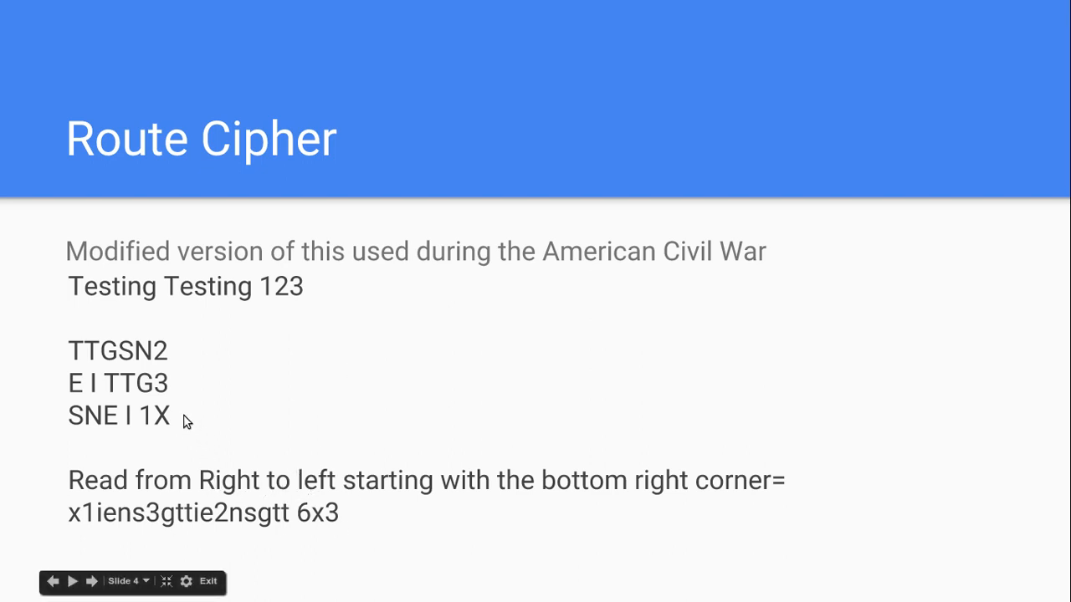
{"action": "mouse_move", "coordinate": [236, 400]}
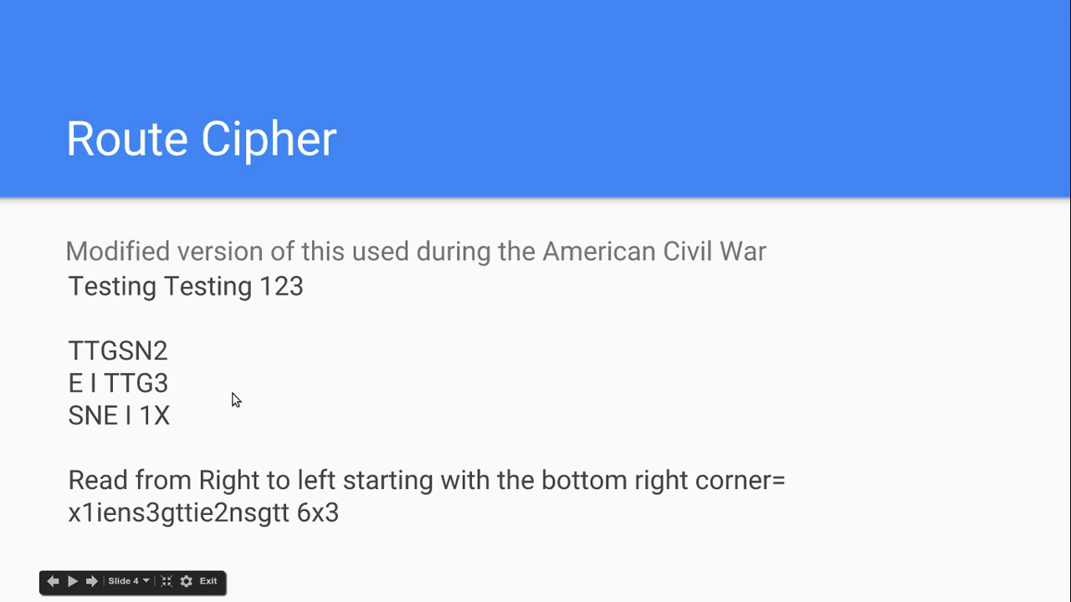
{"action": "mouse_move", "coordinate": [149, 423]}
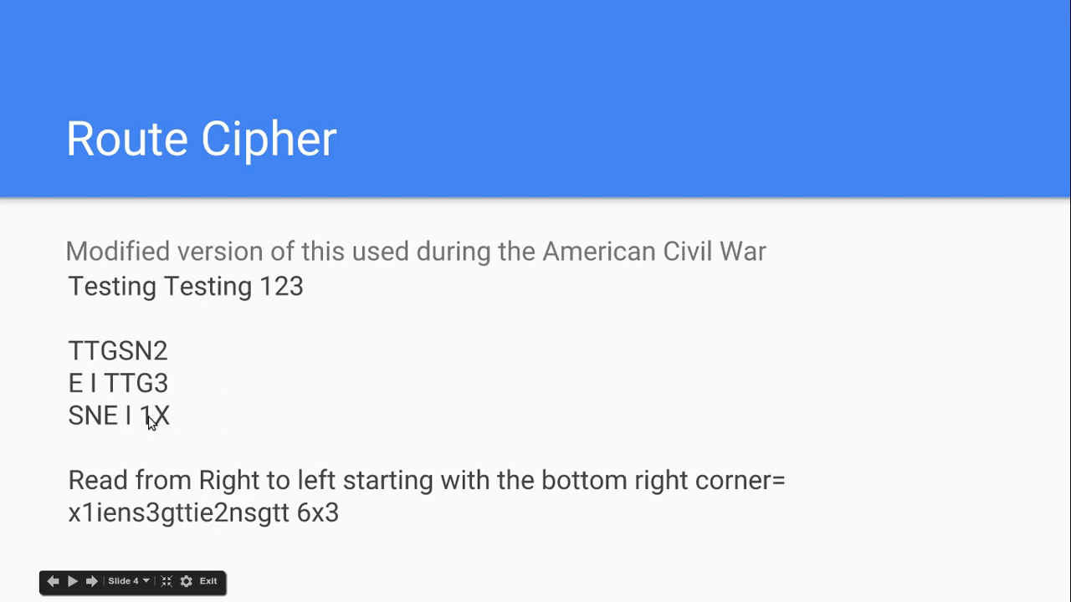
{"action": "mouse_move", "coordinate": [163, 389]}
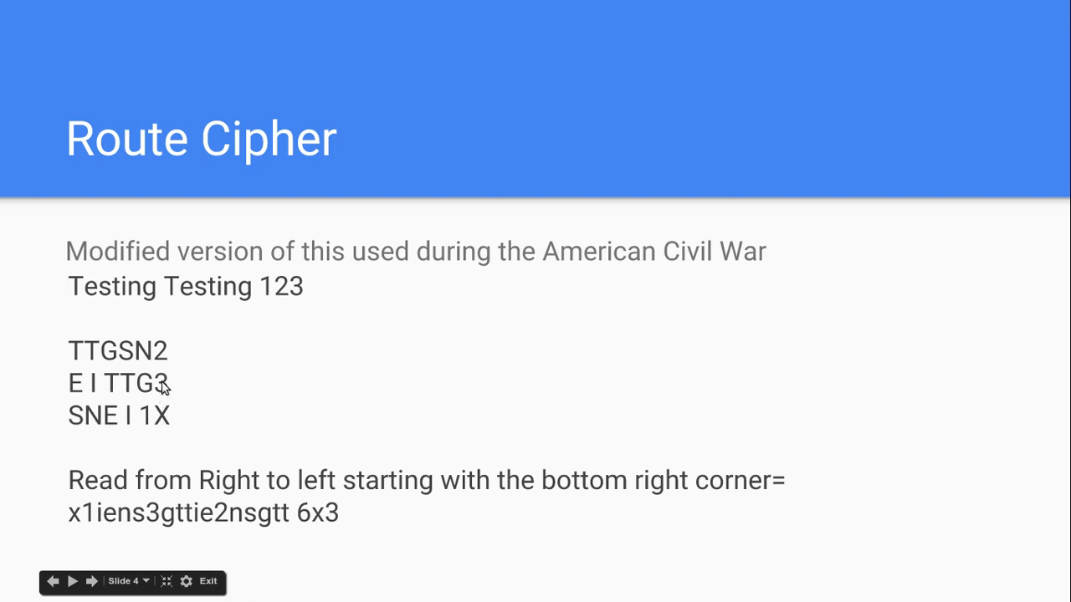
{"action": "mouse_move", "coordinate": [167, 349]}
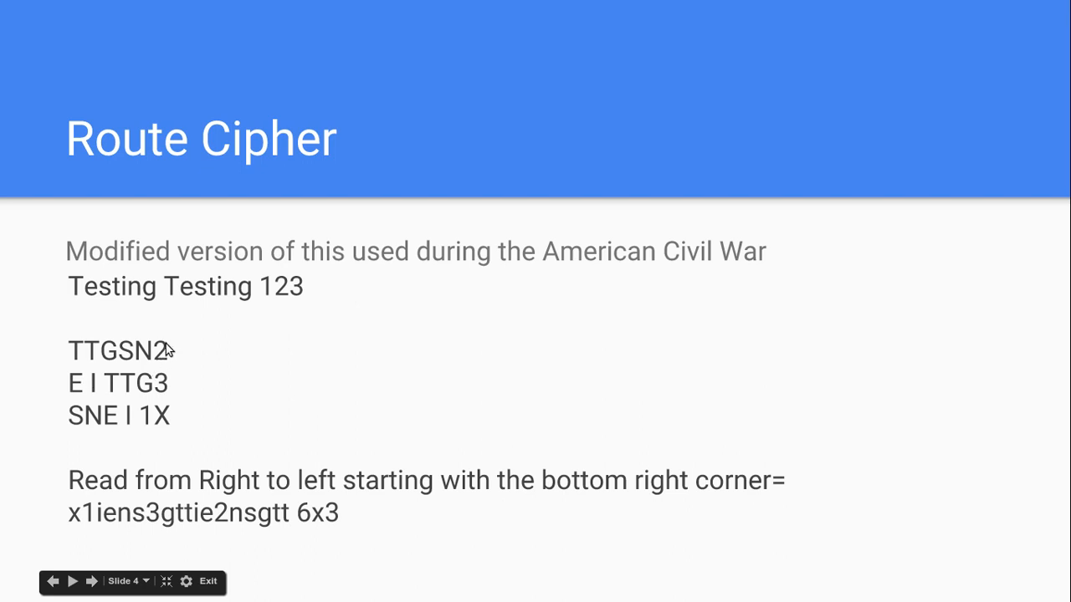
{"action": "mouse_move", "coordinate": [283, 486]}
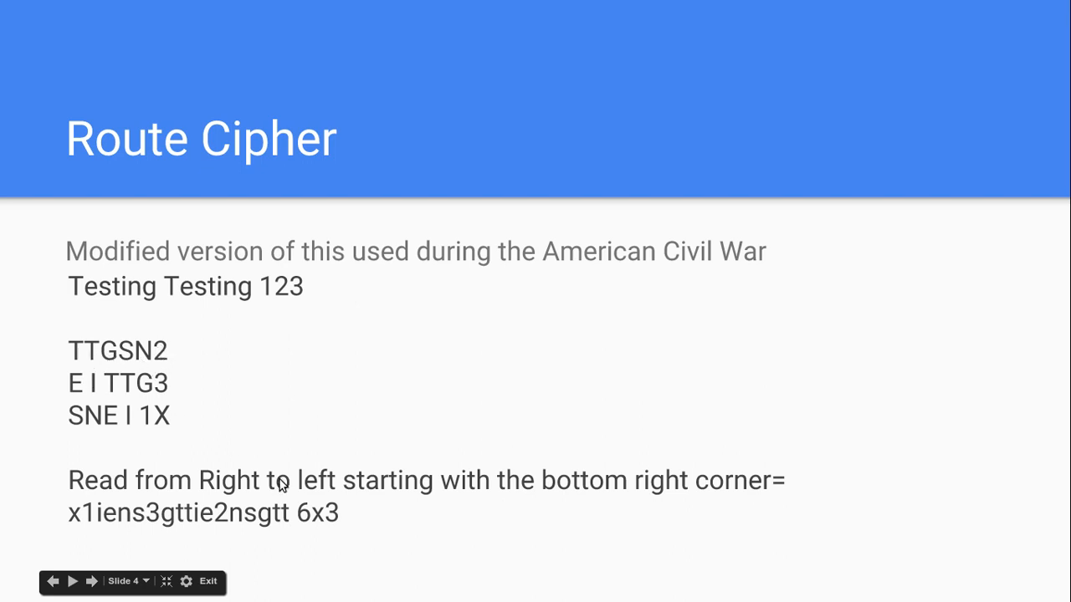
{"action": "mouse_move", "coordinate": [466, 479]}
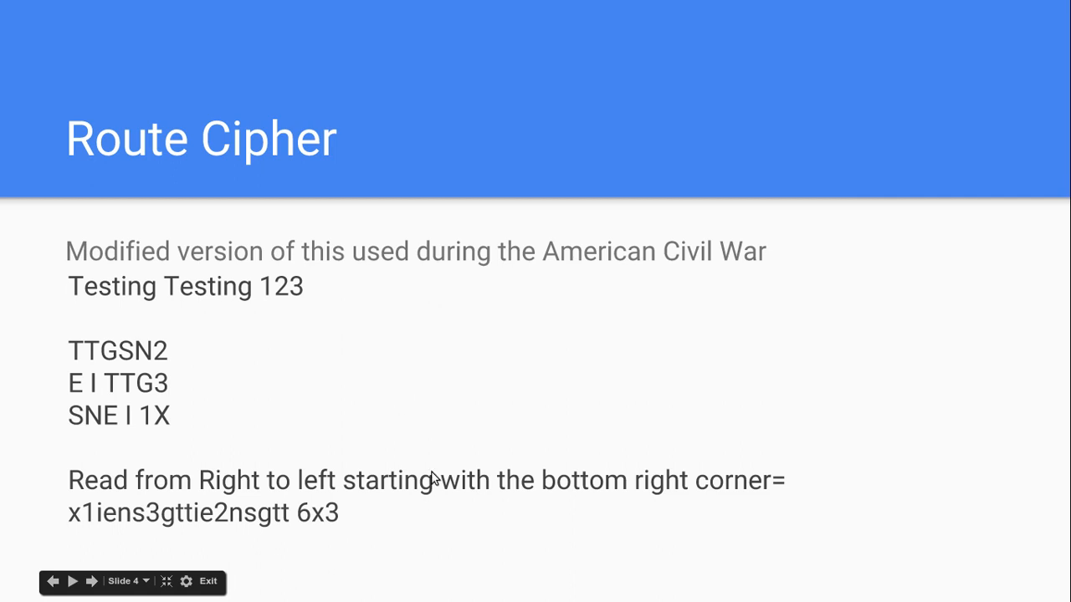
{"action": "mouse_move", "coordinate": [188, 425]}
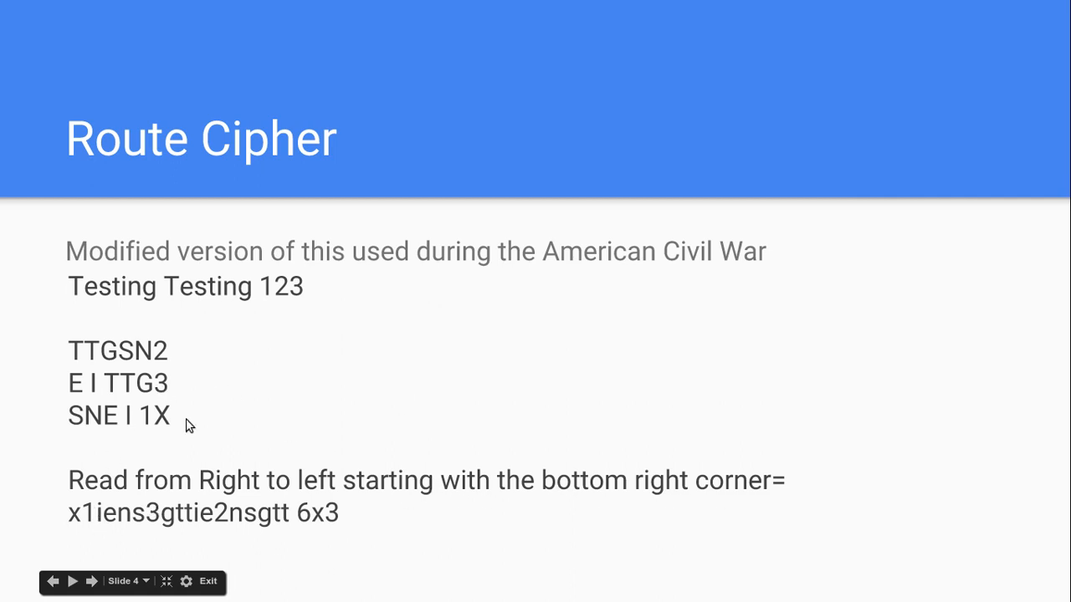
{"action": "mouse_move", "coordinate": [99, 522]}
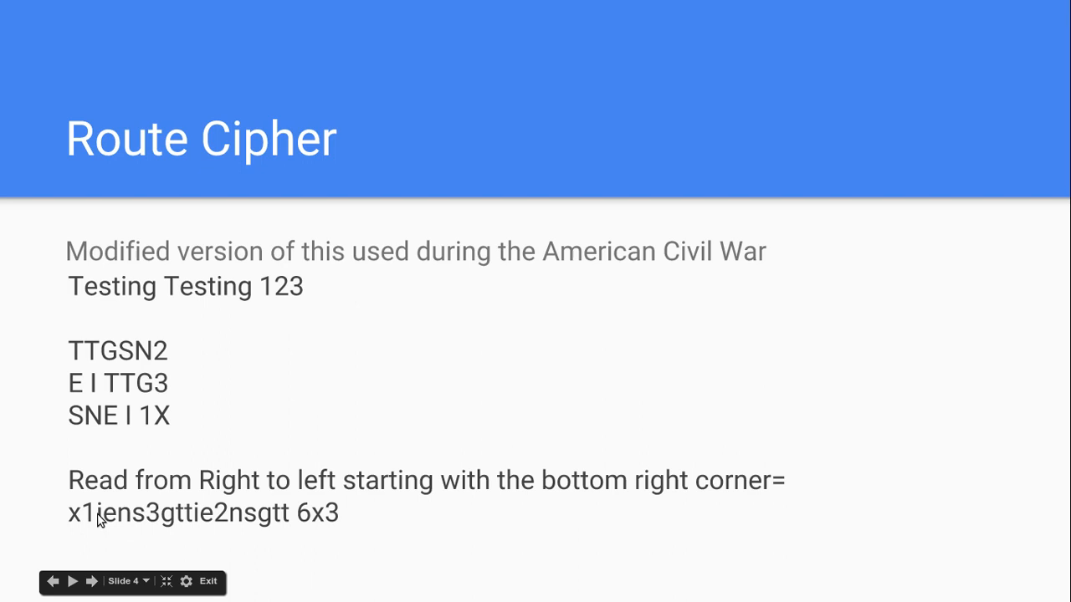
{"action": "mouse_move", "coordinate": [160, 394]}
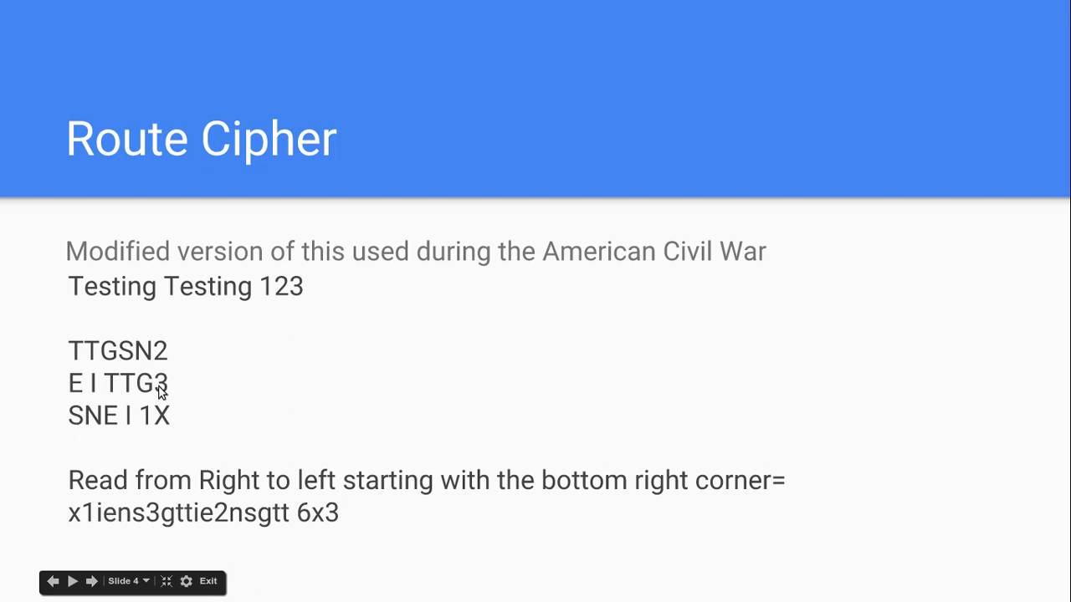
{"action": "mouse_move", "coordinate": [325, 538]}
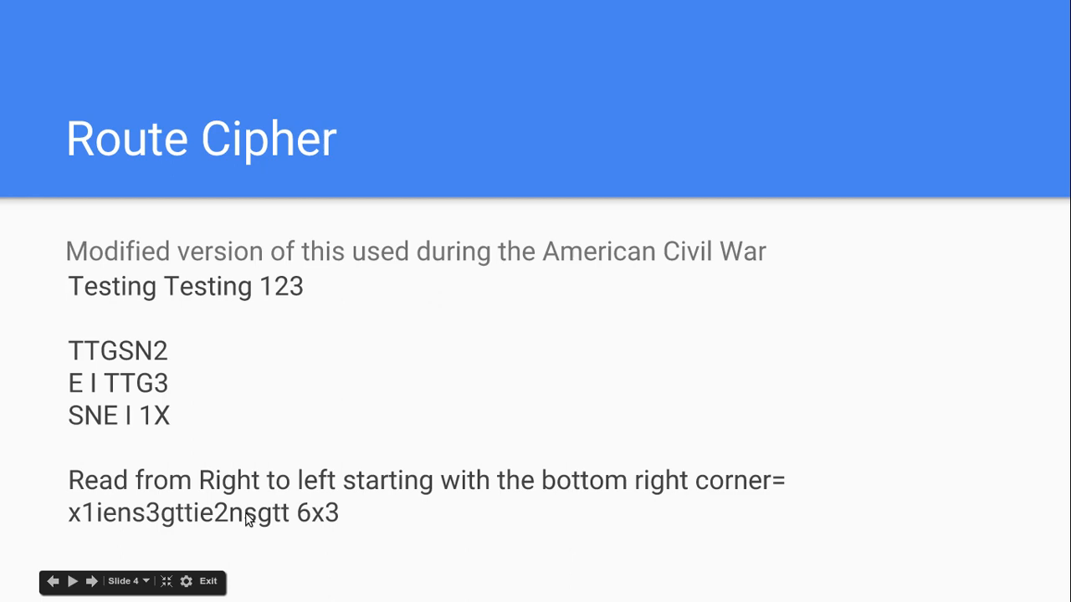
{"action": "mouse_move", "coordinate": [313, 552]}
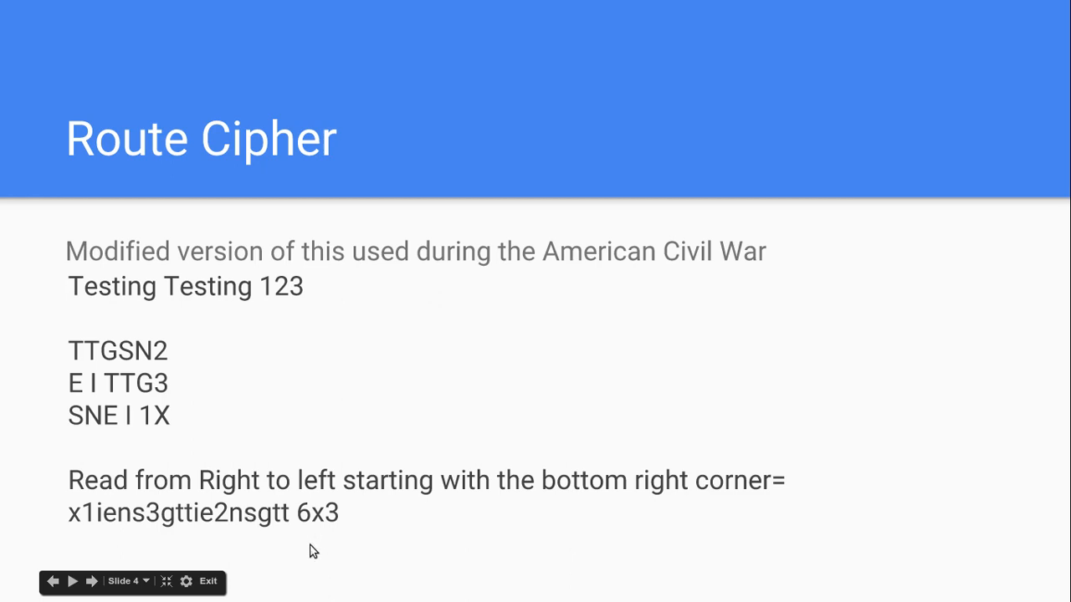
{"action": "mouse_move", "coordinate": [316, 554]}
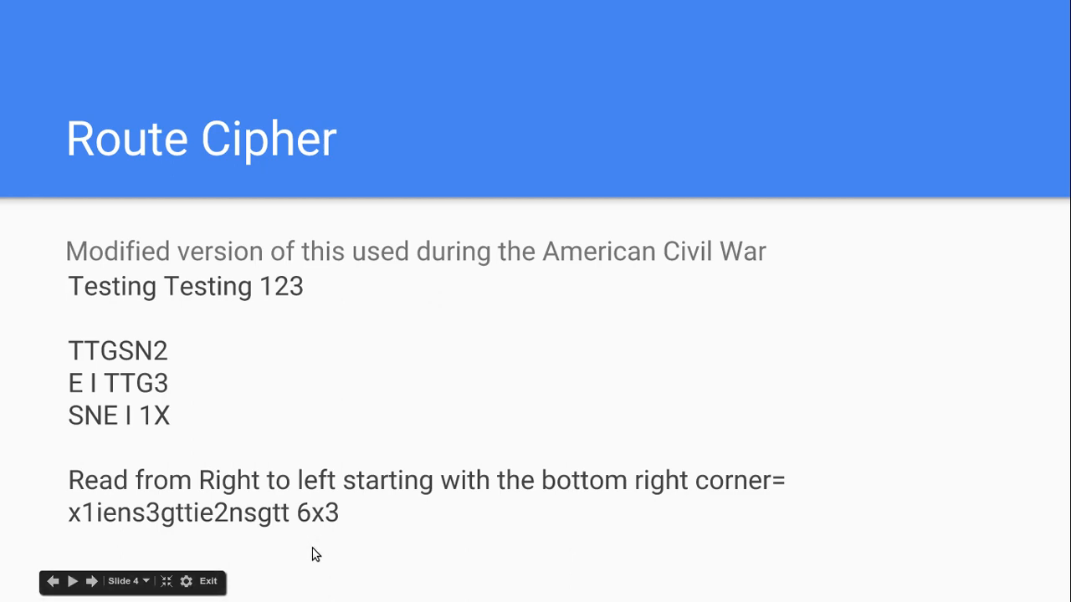
Step: Advance through Route Cipher Continued to the 'FL Slide Cipher' slide
{"action": "left_click", "coordinate": [72, 581]}
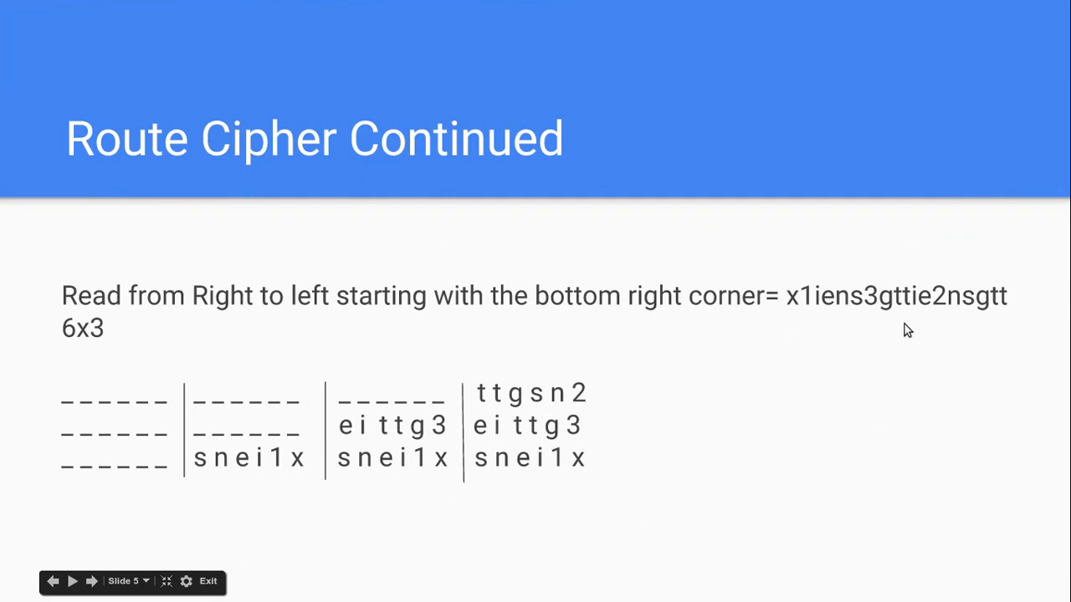
{"action": "mouse_move", "coordinate": [795, 307]}
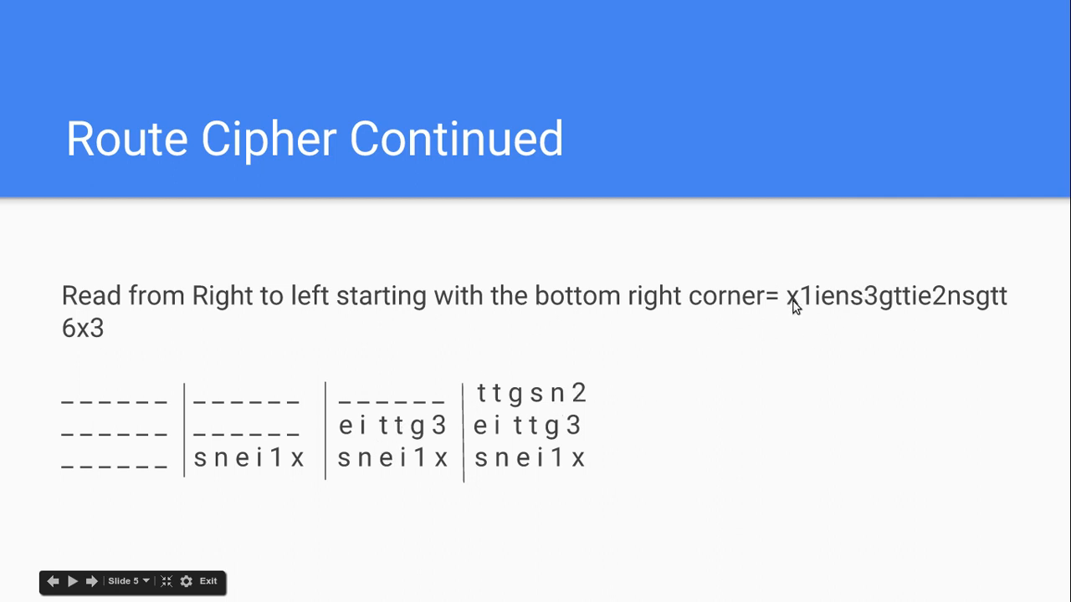
{"action": "left_click", "coordinate": [72, 581]}
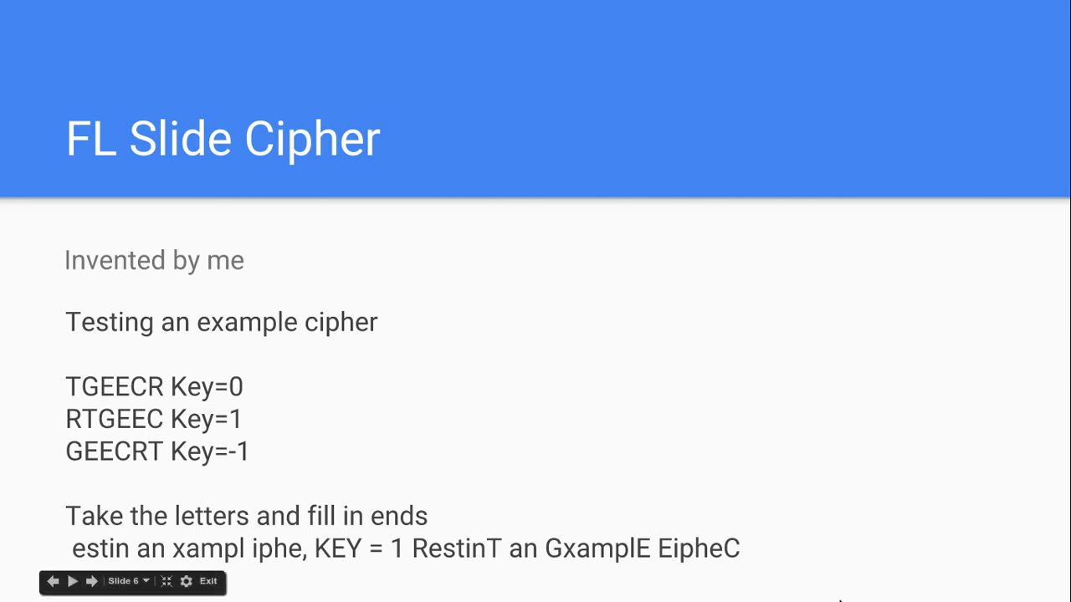
{"action": "mouse_move", "coordinate": [345, 349]}
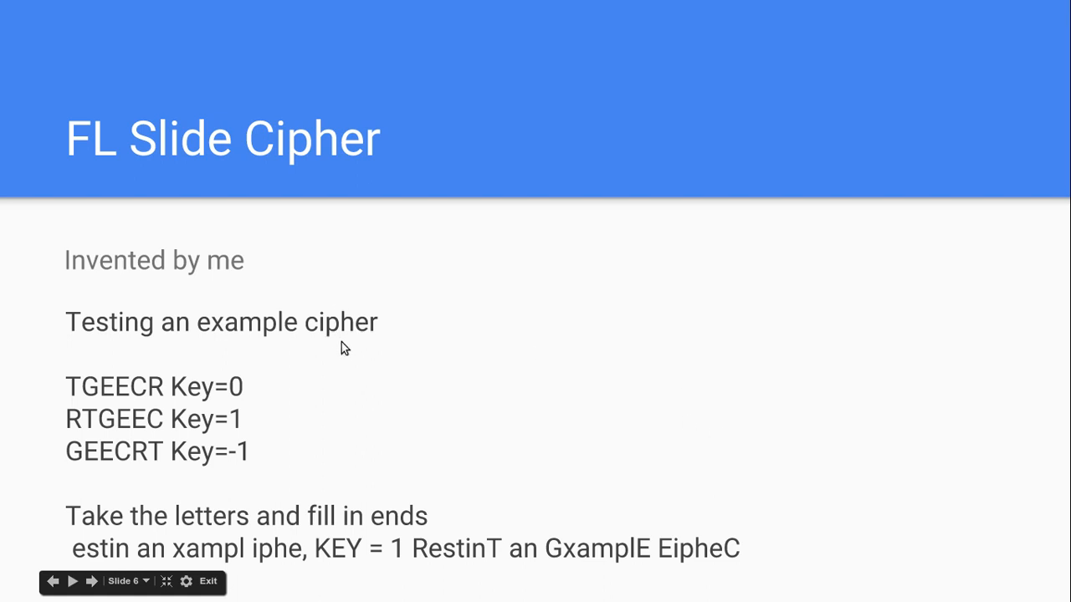
{"action": "mouse_move", "coordinate": [342, 354]}
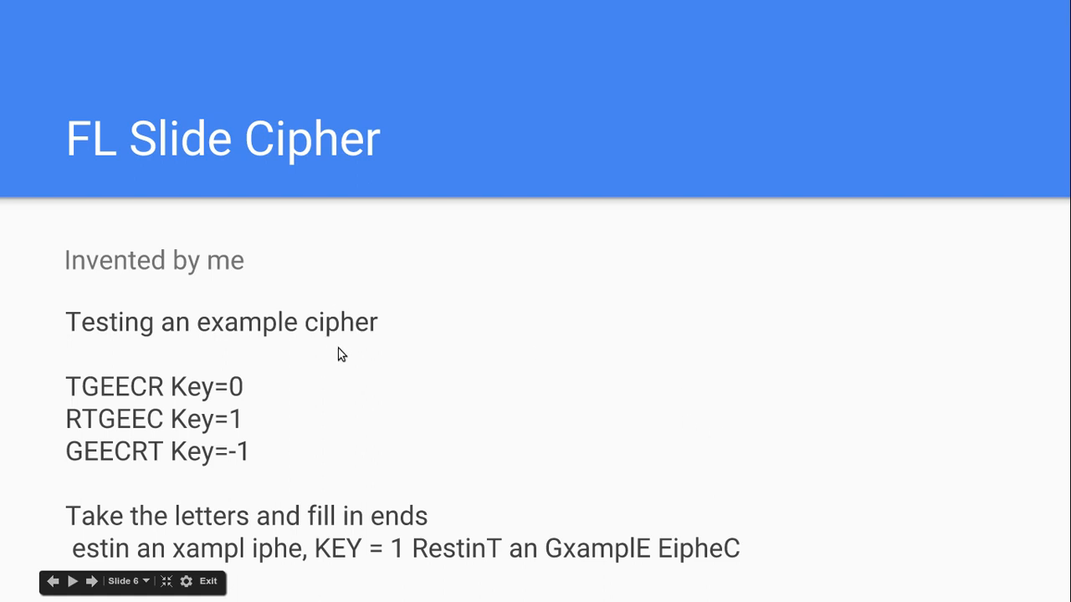
{"action": "mouse_move", "coordinate": [254, 441]}
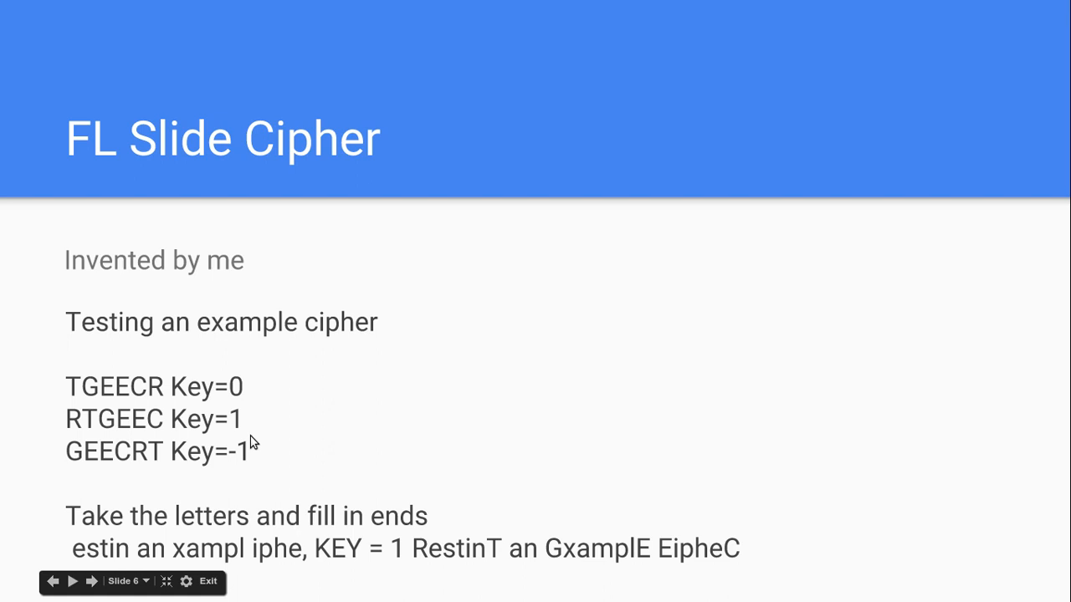
{"action": "mouse_move", "coordinate": [241, 485]}
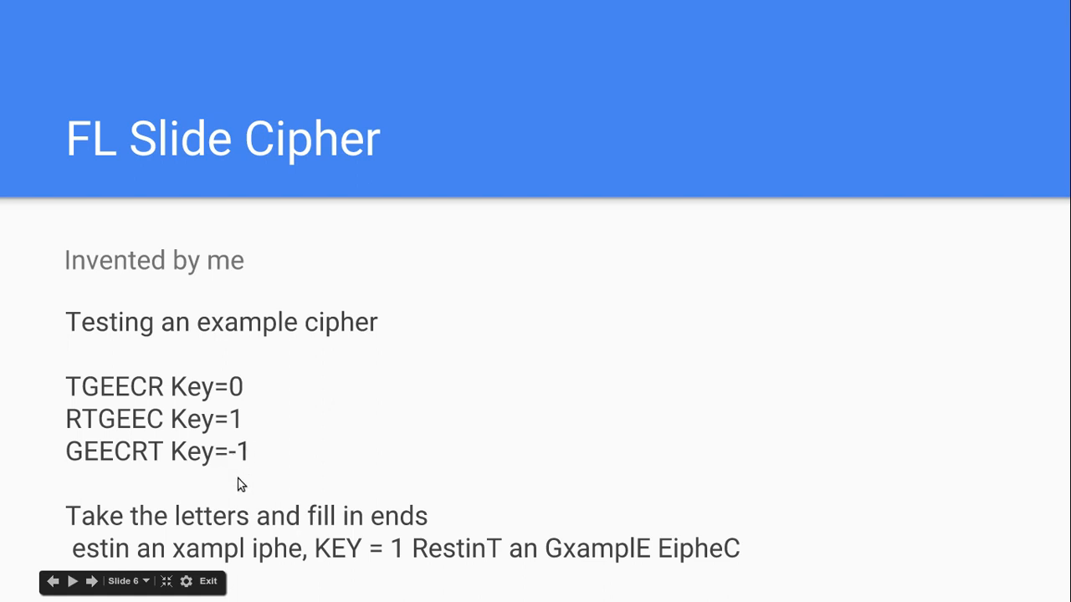
{"action": "mouse_move", "coordinate": [125, 241]}
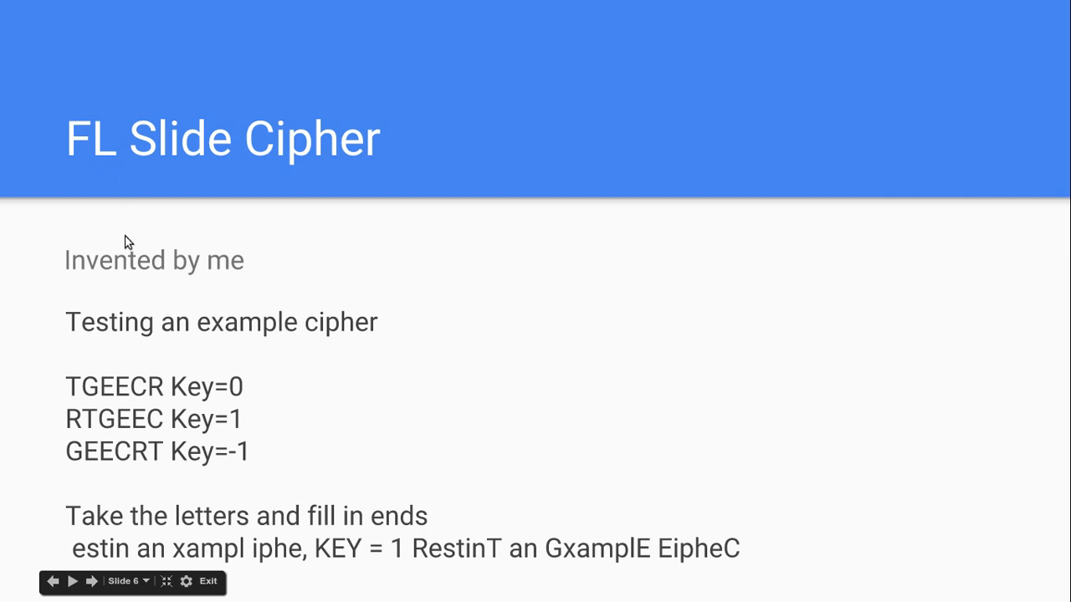
{"action": "mouse_move", "coordinate": [90, 146]}
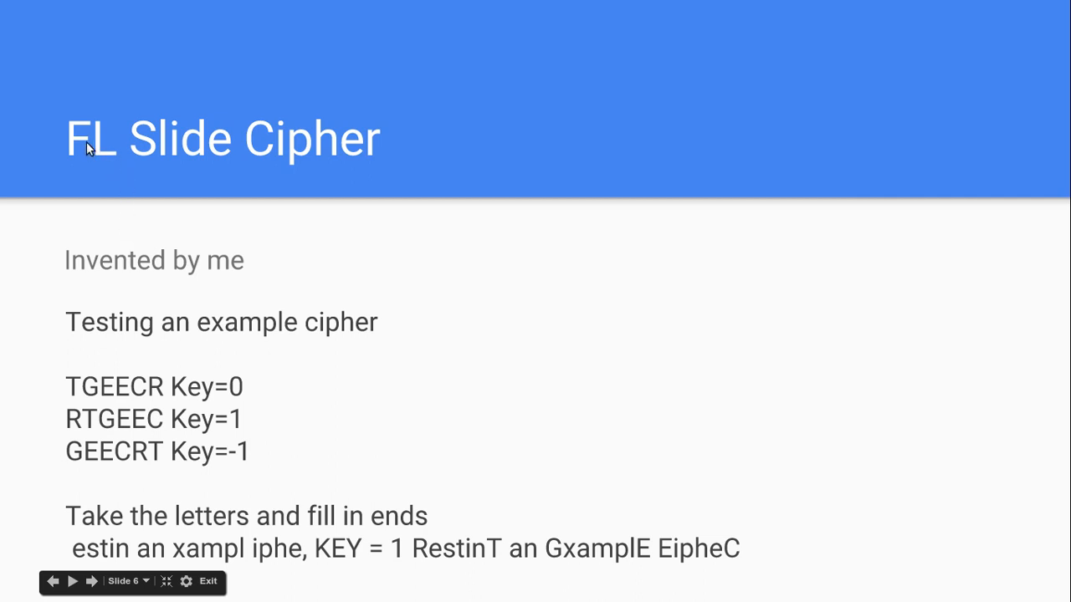
{"action": "mouse_move", "coordinate": [134, 598]}
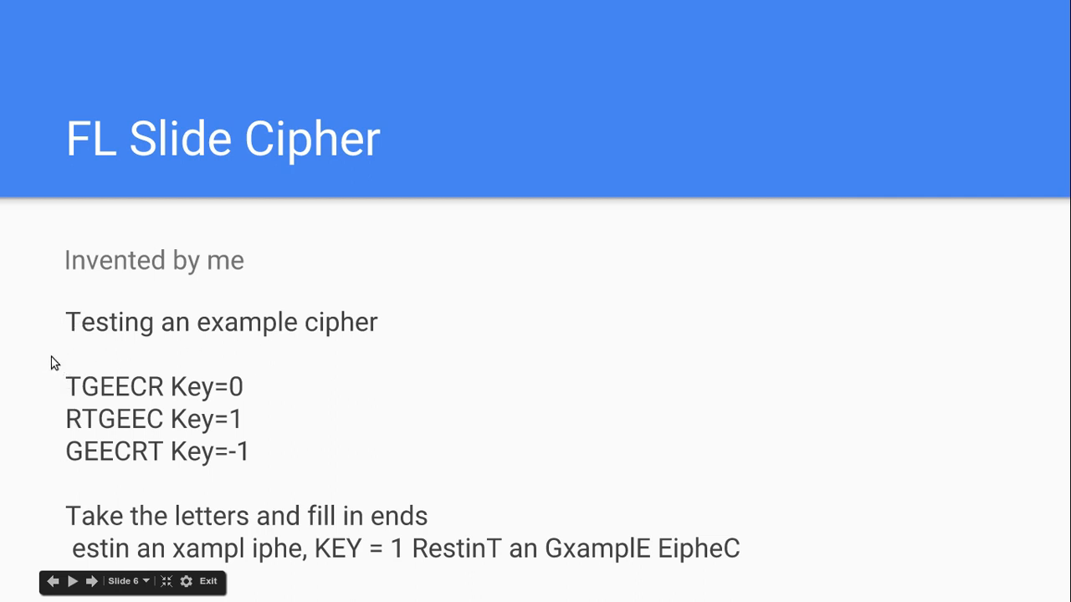
{"action": "mouse_move", "coordinate": [96, 391]}
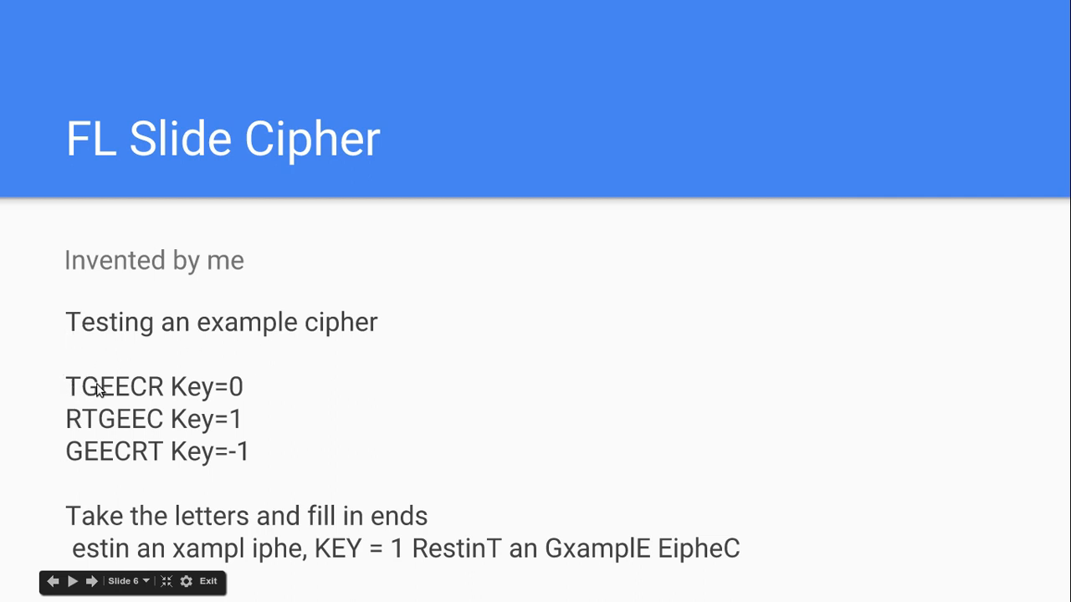
{"action": "mouse_move", "coordinate": [293, 332]}
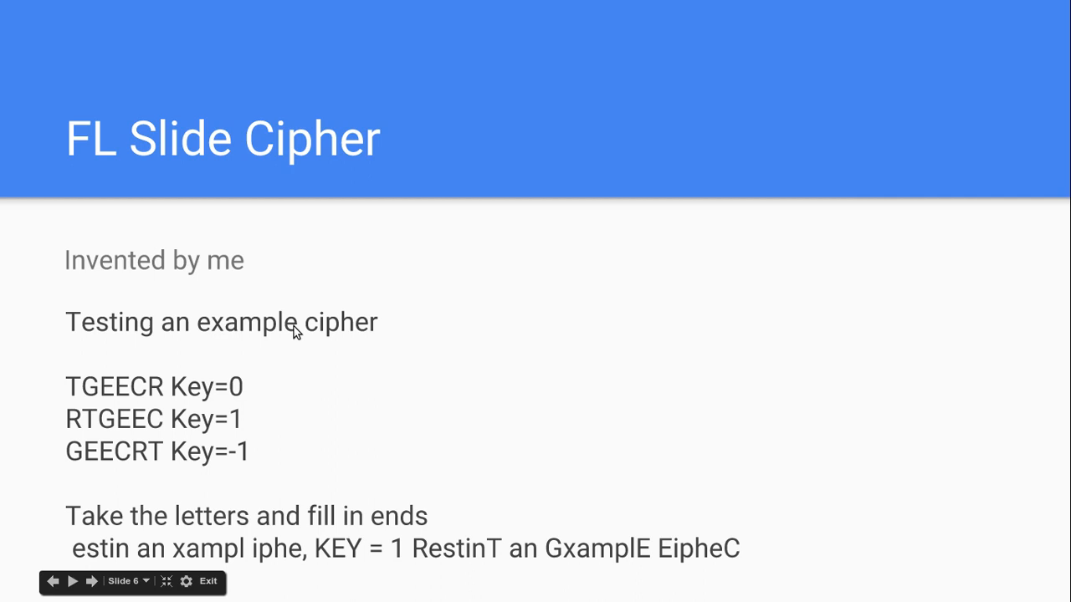
{"action": "mouse_move", "coordinate": [164, 339]}
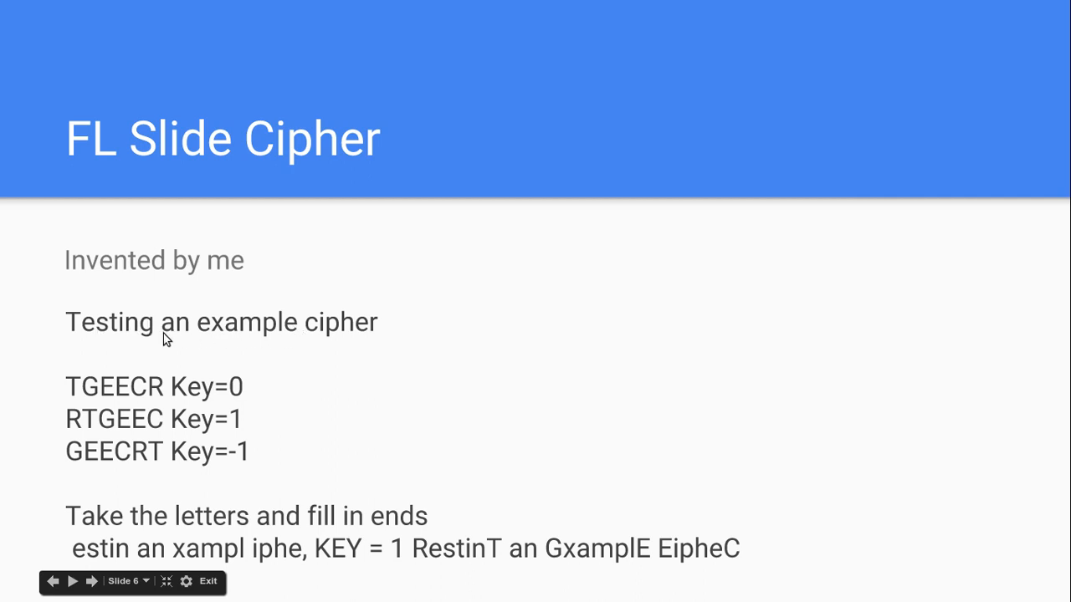
{"action": "mouse_move", "coordinate": [174, 446]}
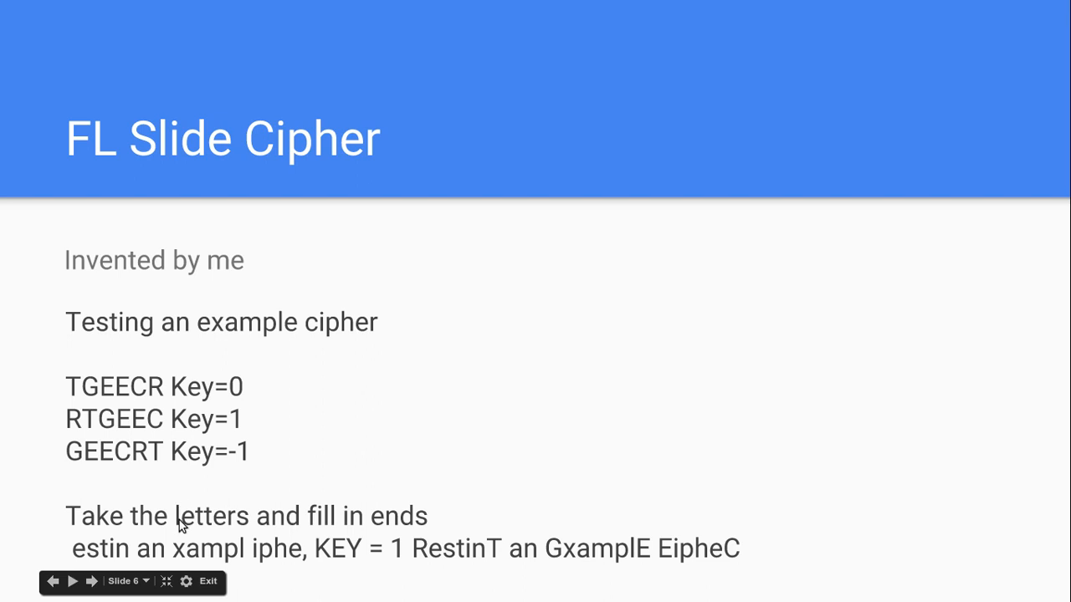
{"action": "mouse_move", "coordinate": [155, 343]}
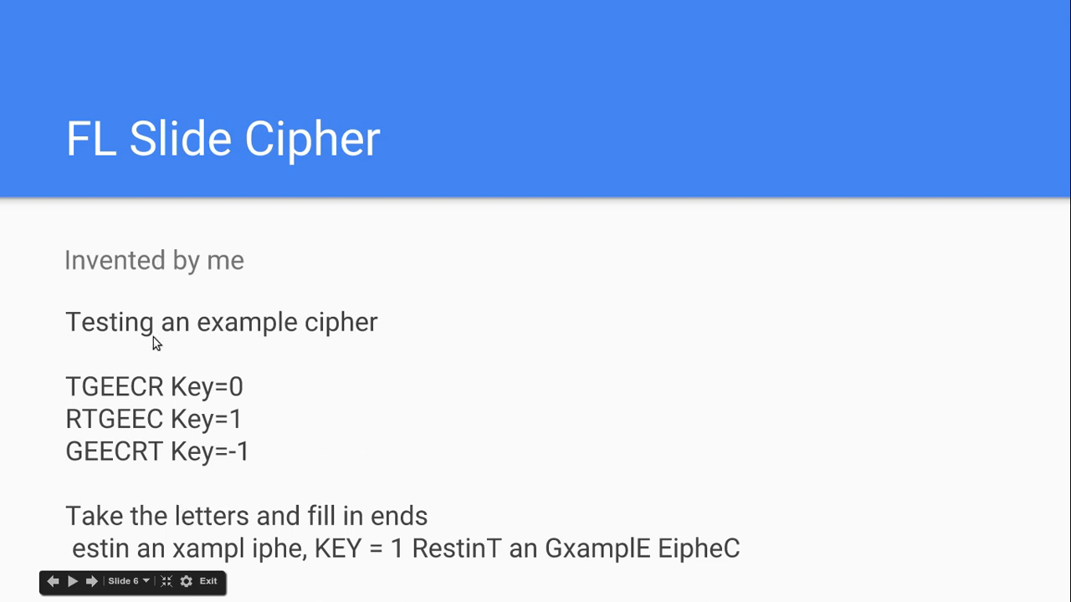
{"action": "mouse_move", "coordinate": [282, 320]}
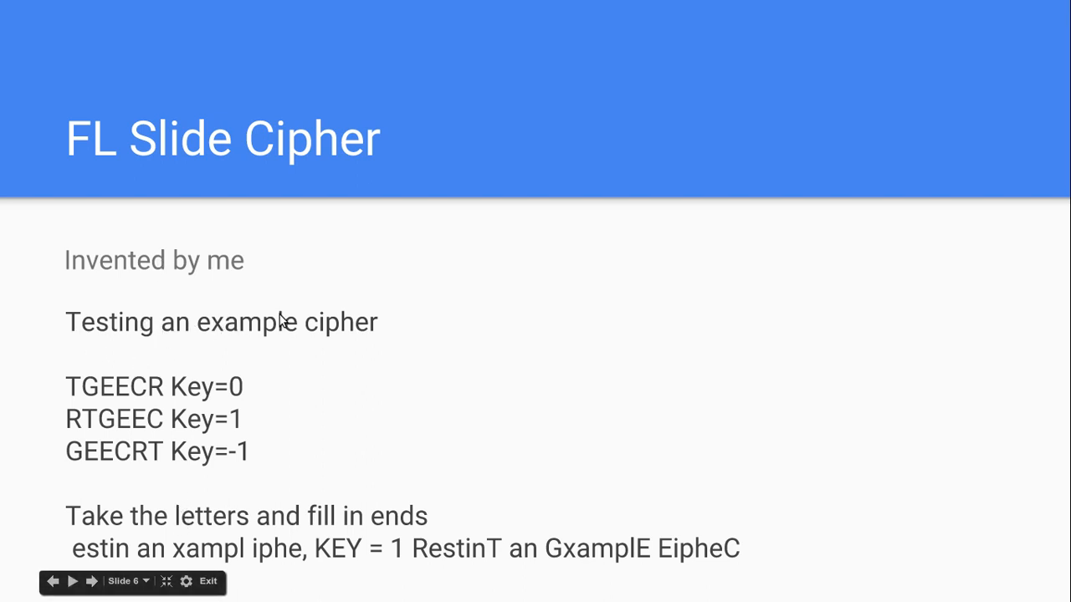
{"action": "mouse_move", "coordinate": [77, 400]}
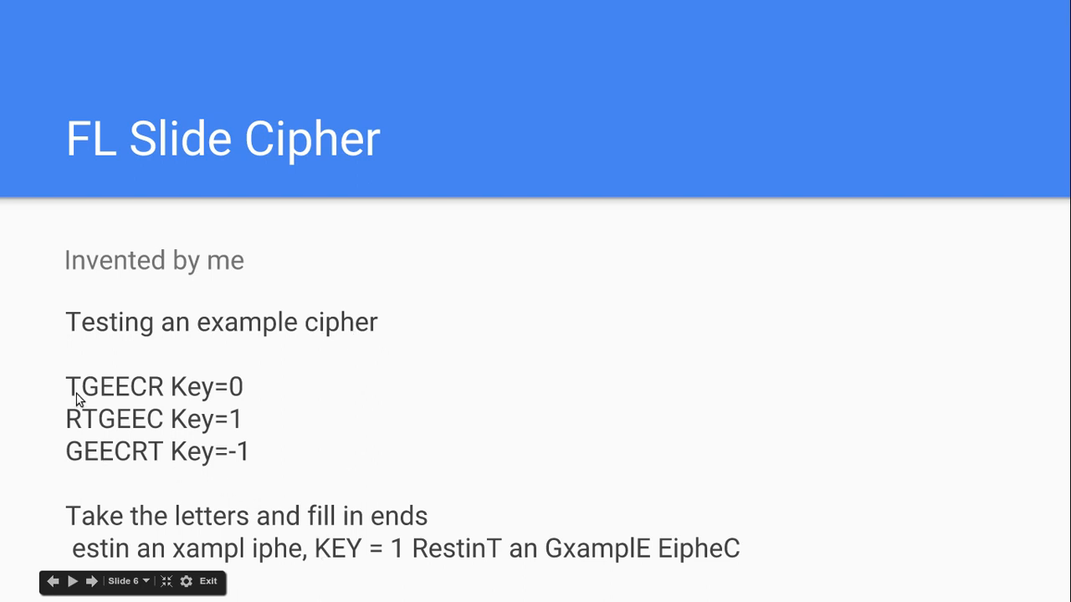
{"action": "mouse_move", "coordinate": [237, 396]}
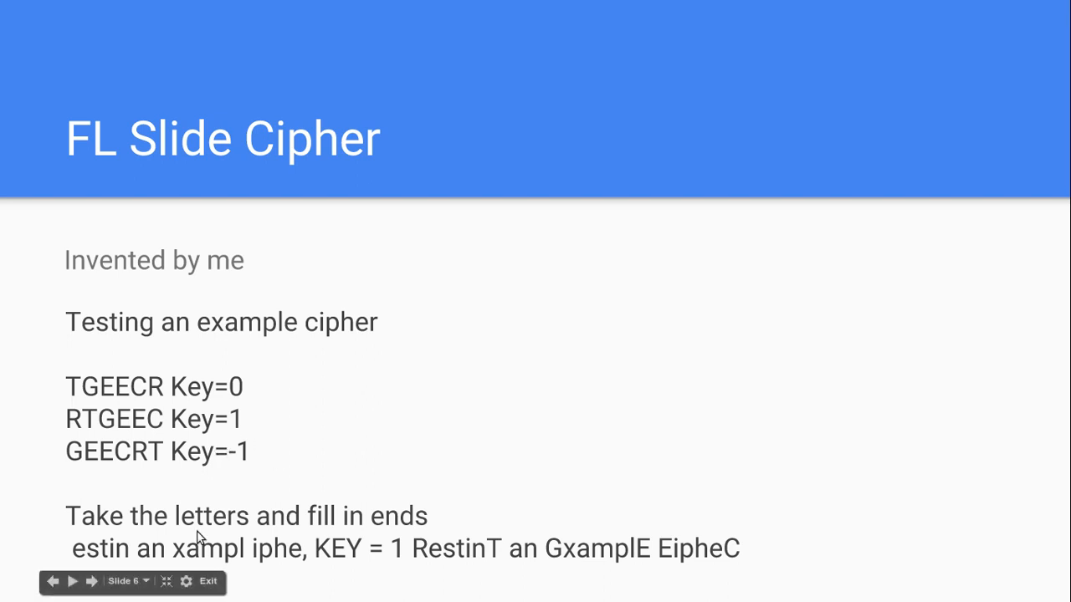
{"action": "mouse_move", "coordinate": [95, 425]}
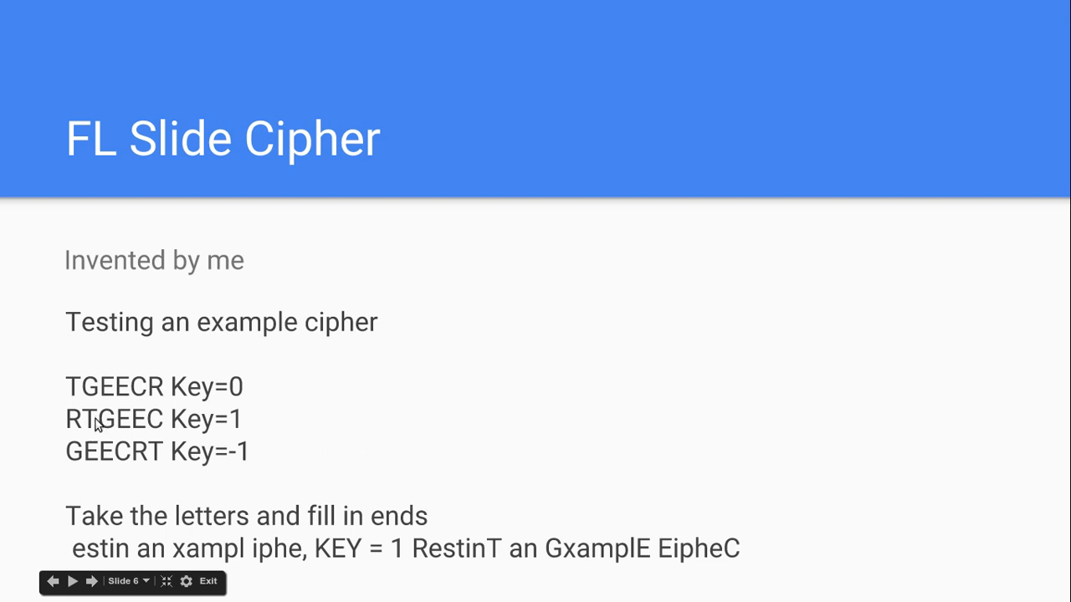
{"action": "mouse_move", "coordinate": [141, 448]}
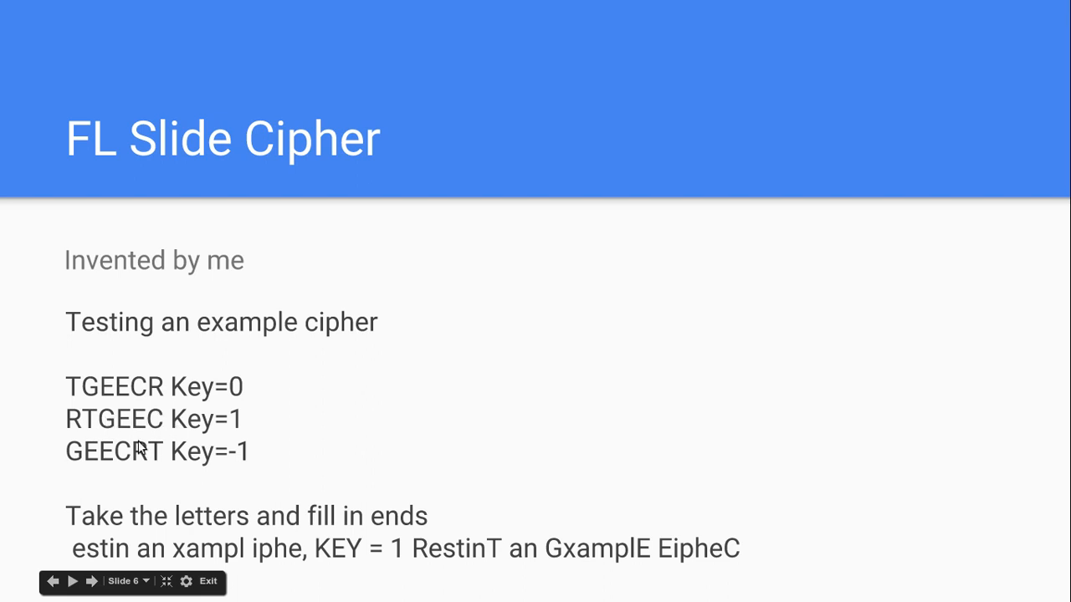
{"action": "mouse_move", "coordinate": [168, 420]}
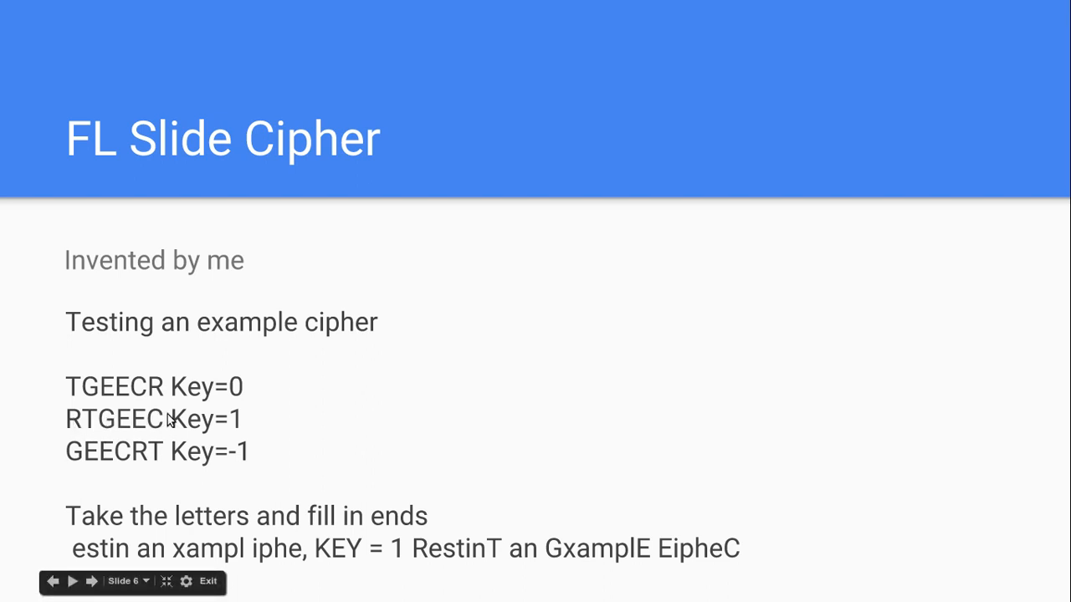
{"action": "mouse_move", "coordinate": [37, 499]}
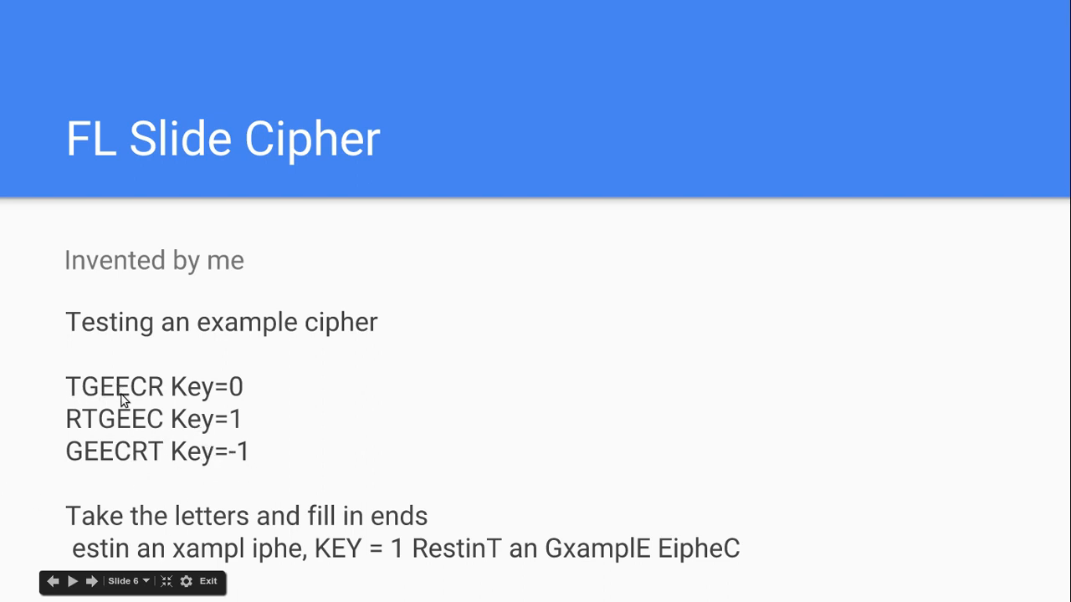
{"action": "mouse_move", "coordinate": [163, 466]}
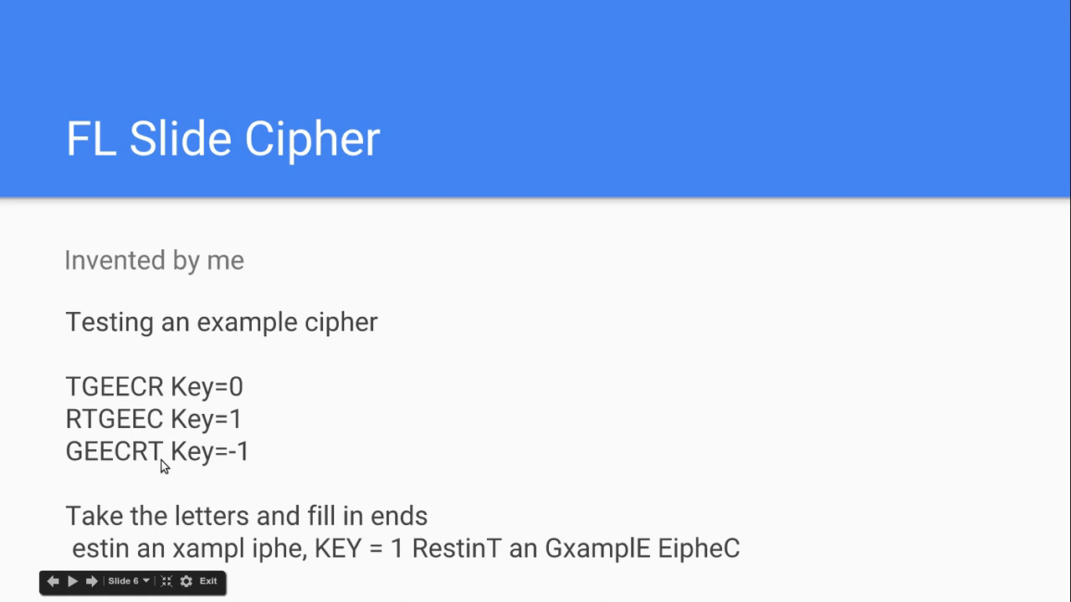
{"action": "mouse_move", "coordinate": [174, 456]}
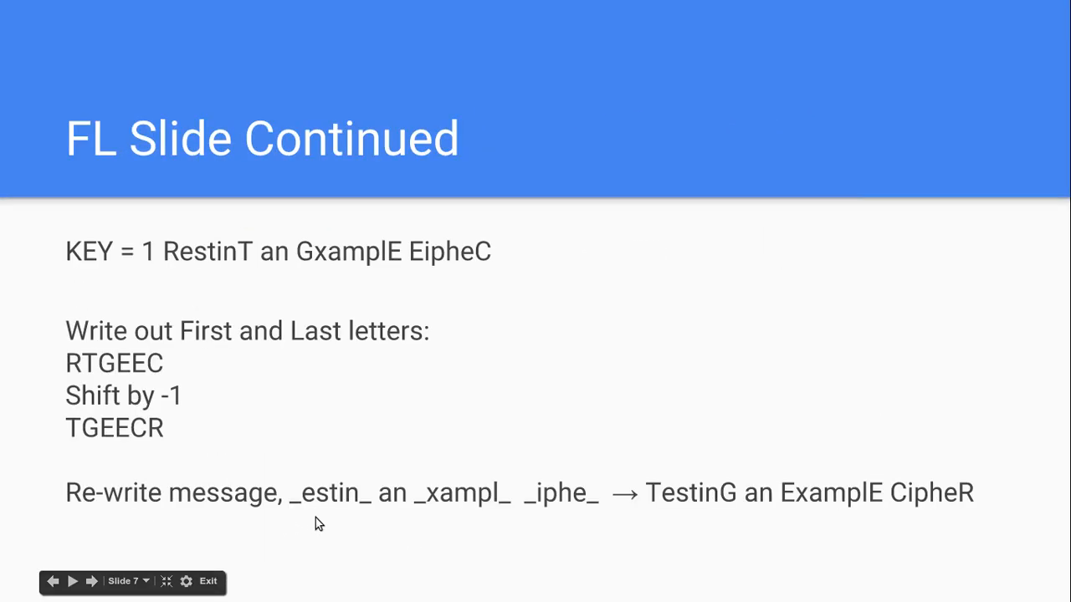
Step: Return to the 'FL Slide Cipher' slide showing key 0, 1 and -1 sequences
{"action": "left_click", "coordinate": [51, 582]}
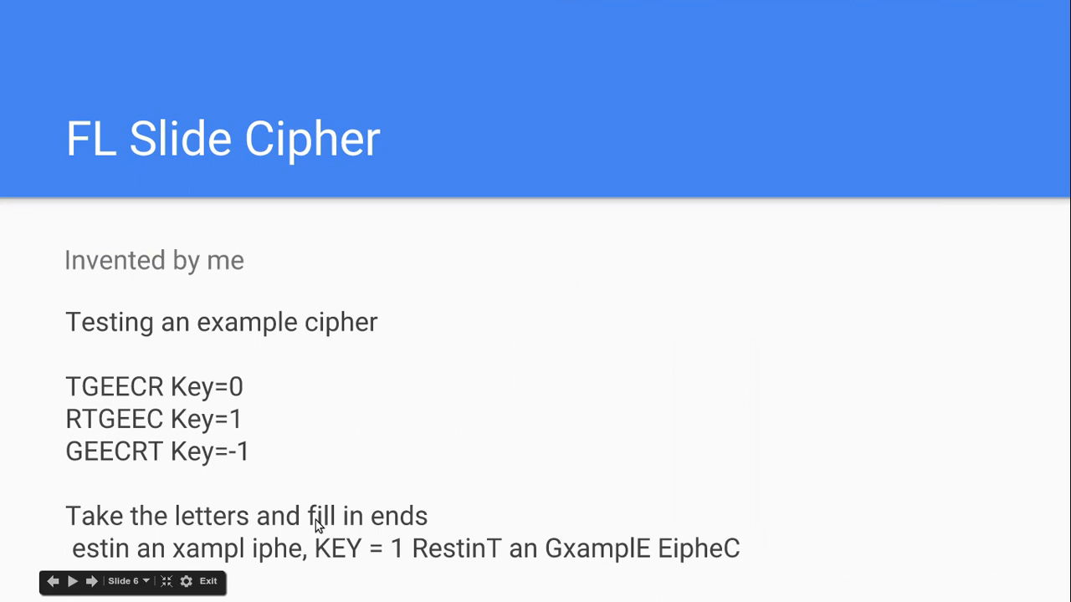
{"action": "mouse_move", "coordinate": [242, 463]}
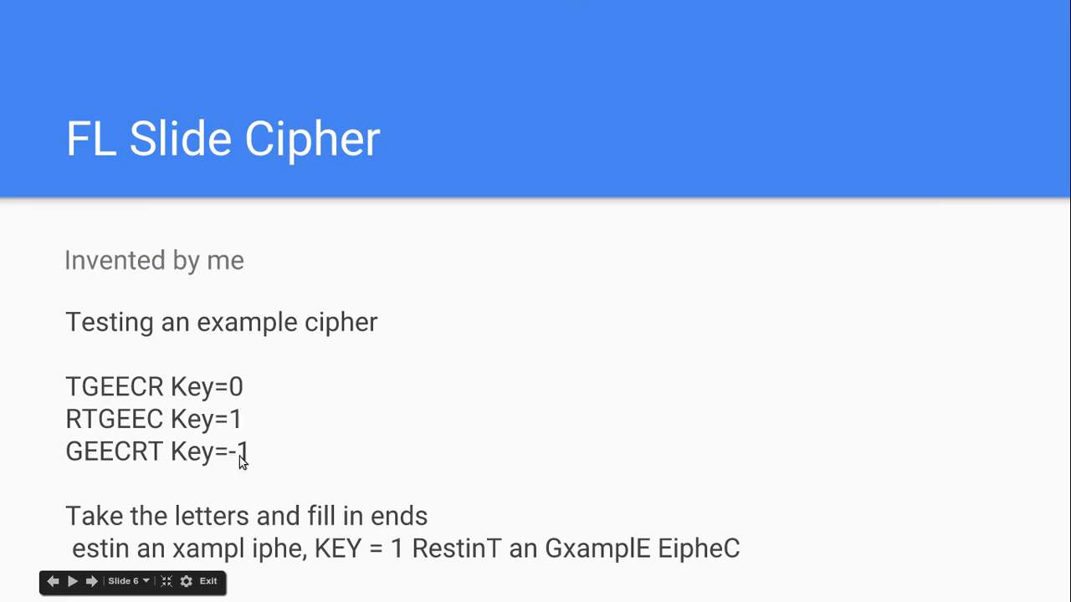
{"action": "mouse_move", "coordinate": [77, 466]}
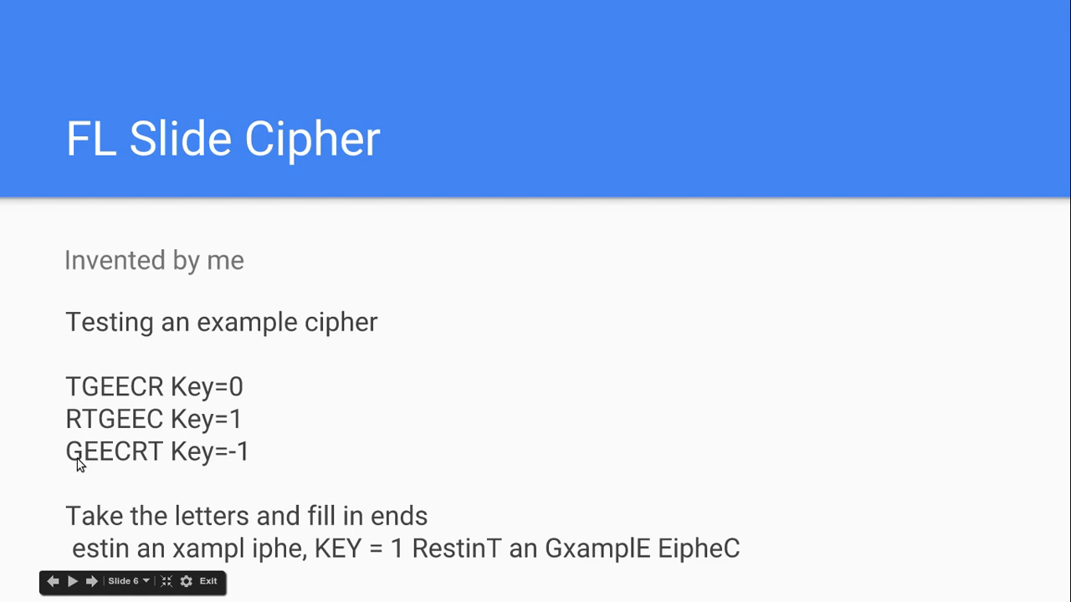
{"action": "mouse_move", "coordinate": [112, 433]}
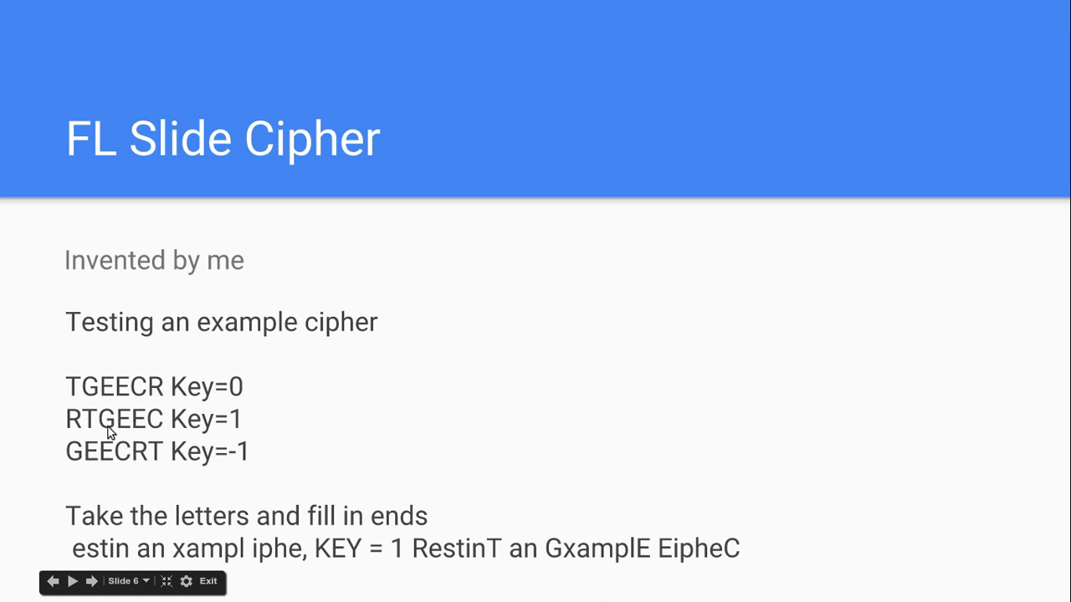
{"action": "mouse_move", "coordinate": [153, 444]}
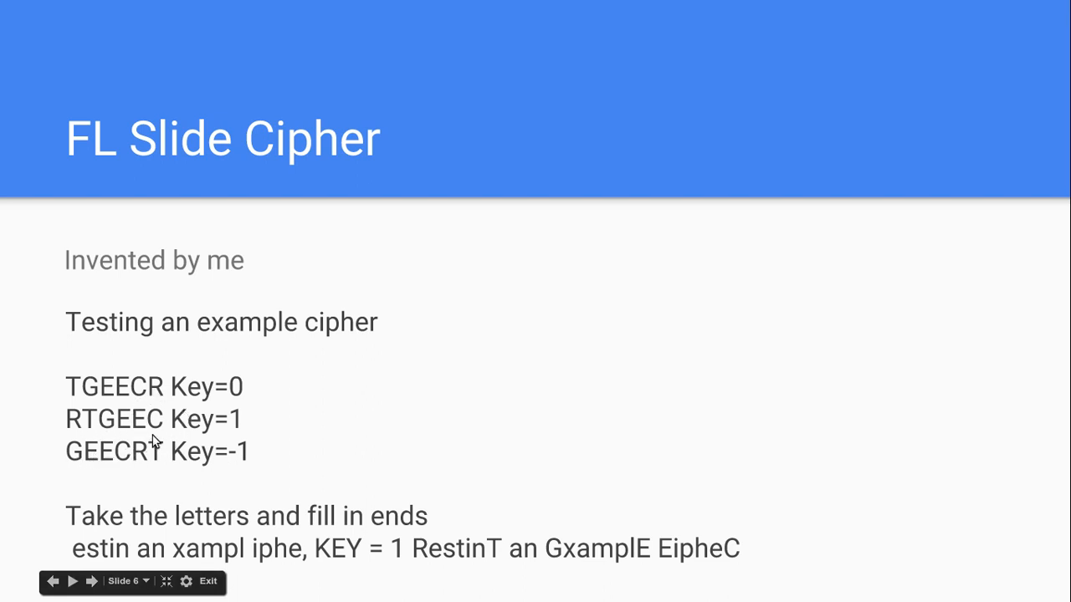
{"action": "mouse_move", "coordinate": [119, 451]}
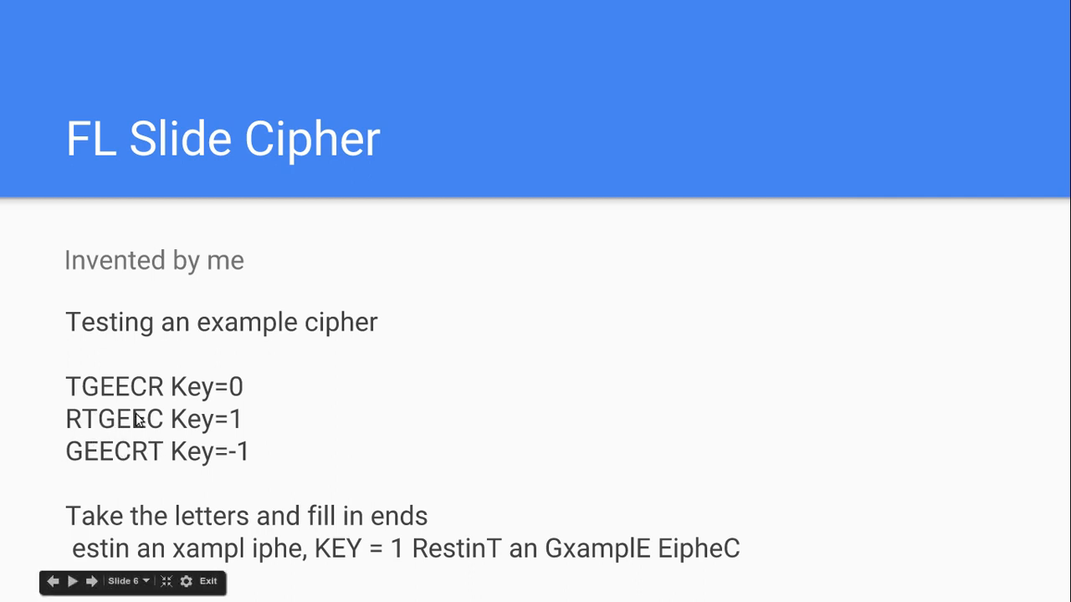
{"action": "mouse_move", "coordinate": [175, 452]}
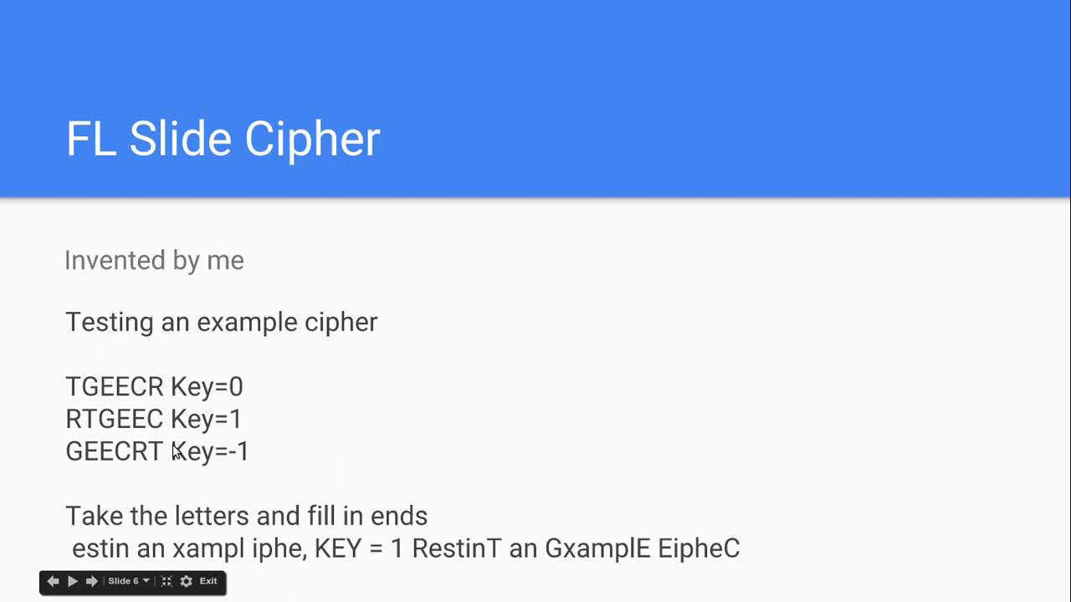
{"action": "mouse_move", "coordinate": [177, 554]}
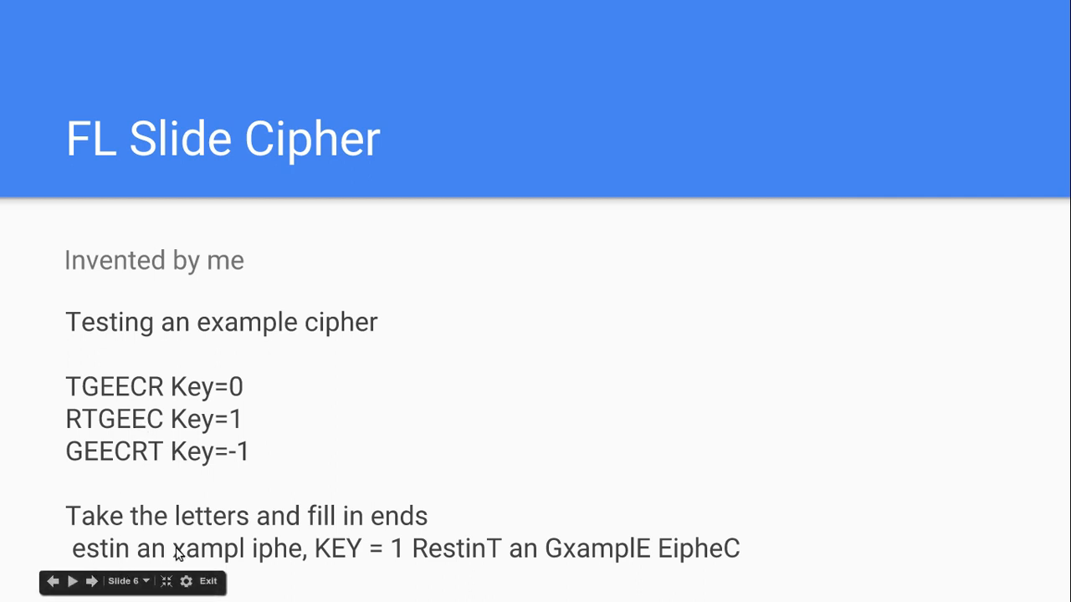
{"action": "mouse_move", "coordinate": [210, 569]}
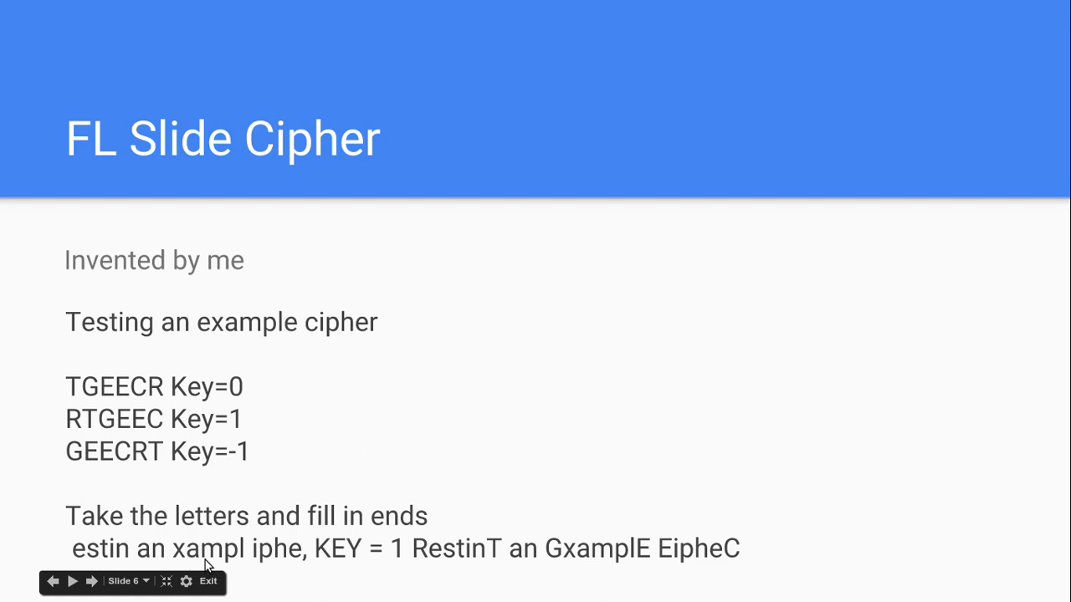
{"action": "mouse_move", "coordinate": [304, 567]}
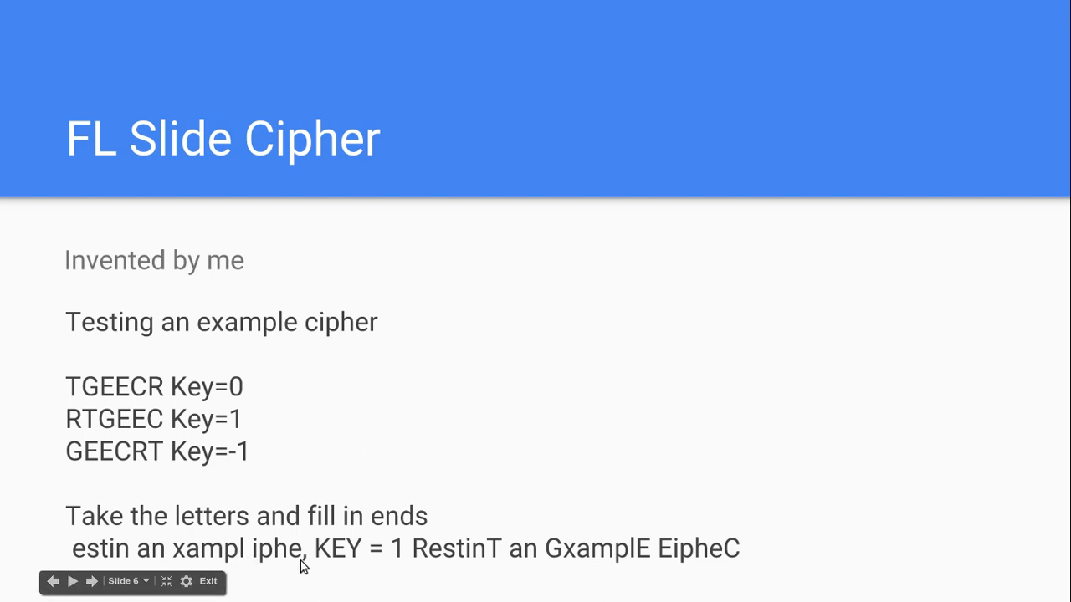
{"action": "mouse_move", "coordinate": [82, 420]}
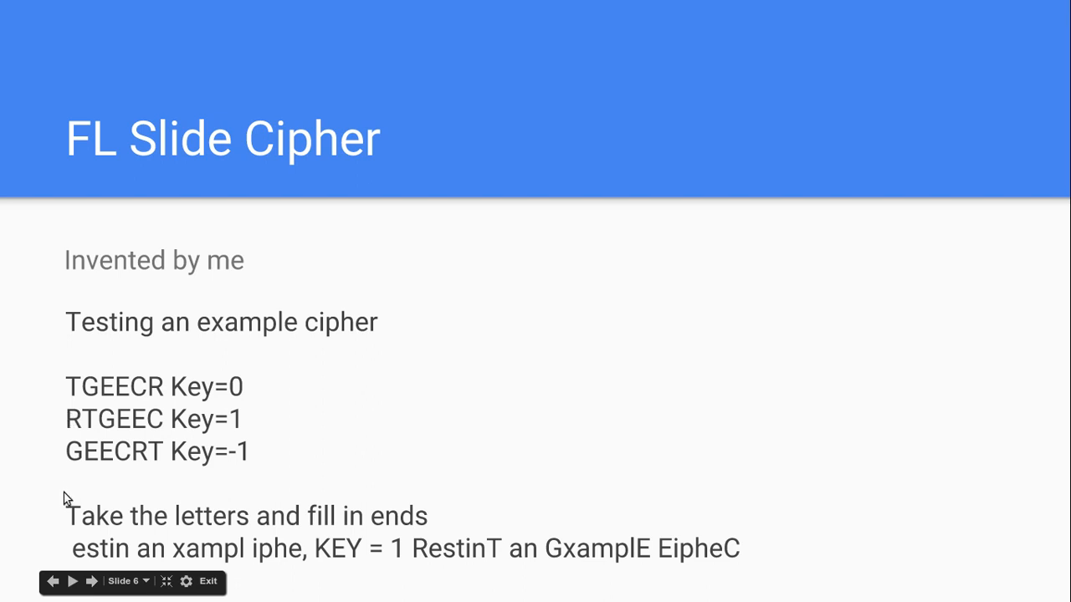
{"action": "mouse_move", "coordinate": [167, 410]}
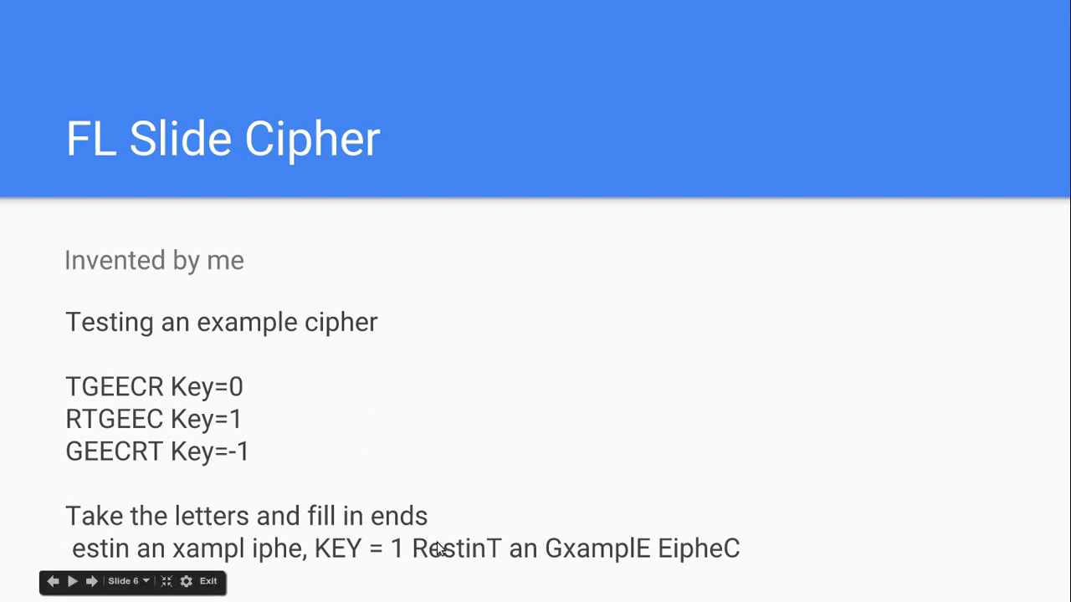
{"action": "mouse_move", "coordinate": [552, 542]}
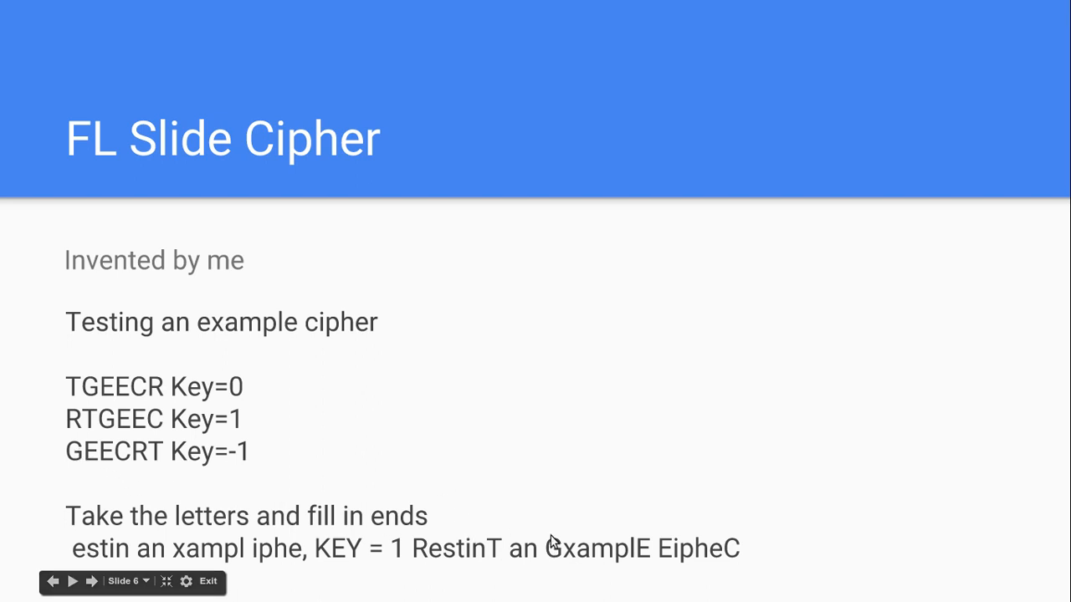
{"action": "mouse_move", "coordinate": [49, 435]}
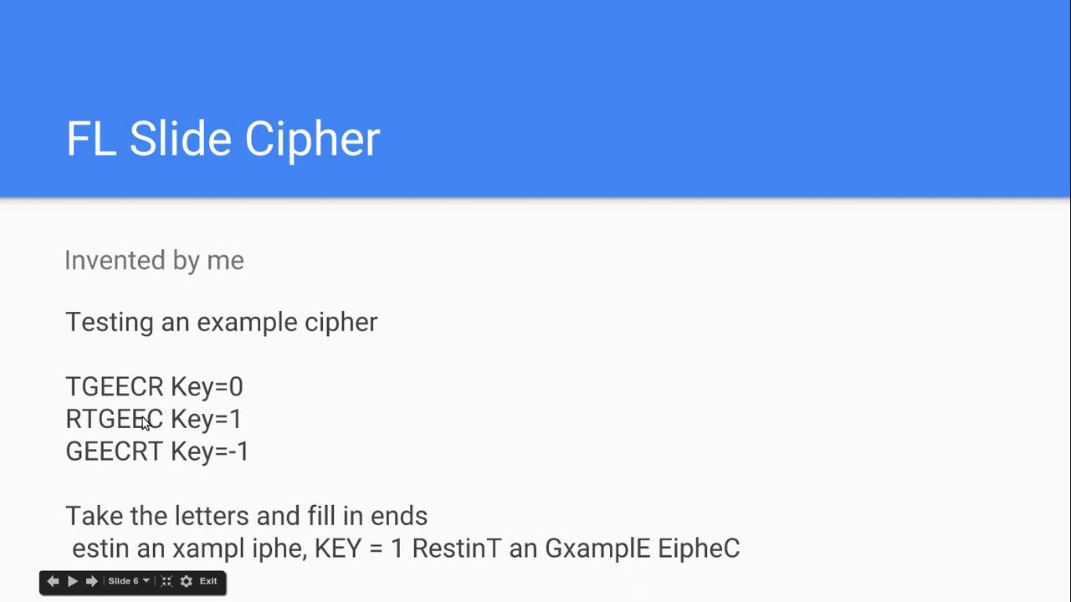
{"action": "mouse_move", "coordinate": [540, 491]}
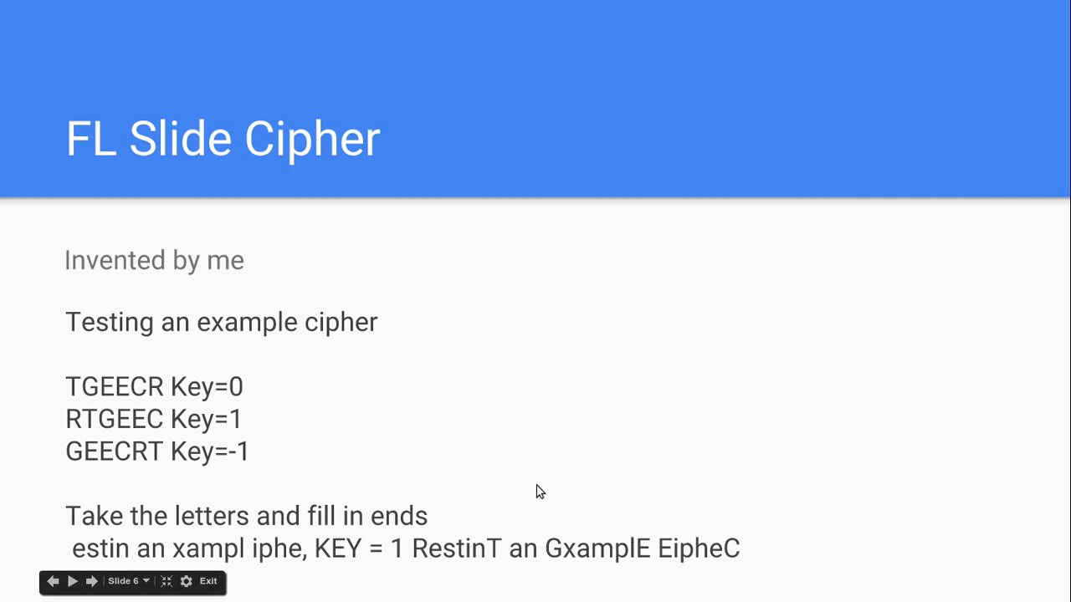
{"action": "mouse_move", "coordinate": [559, 558]}
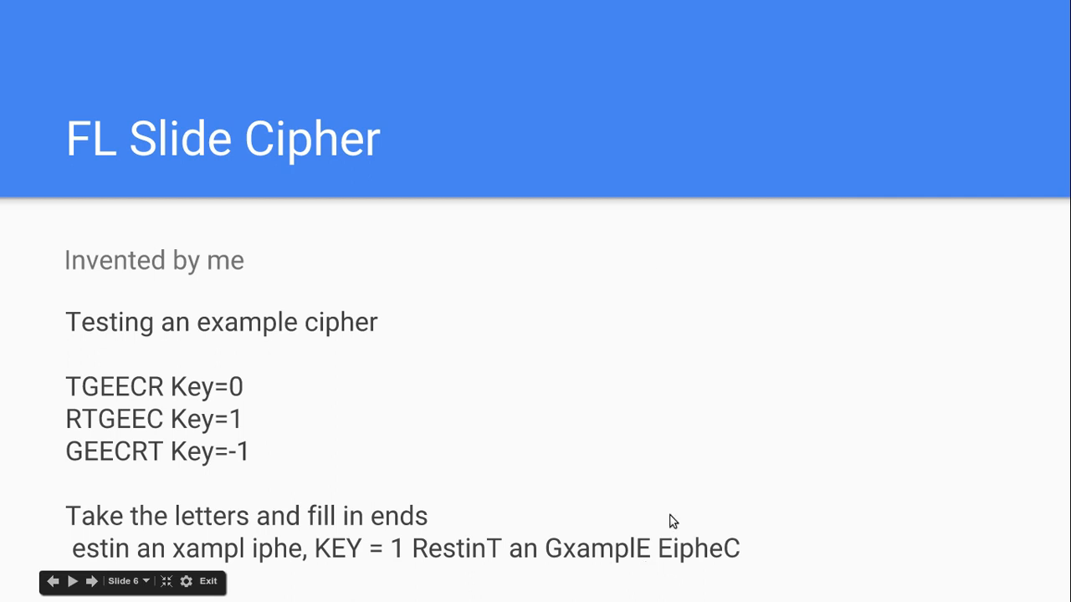
{"action": "mouse_move", "coordinate": [506, 541]}
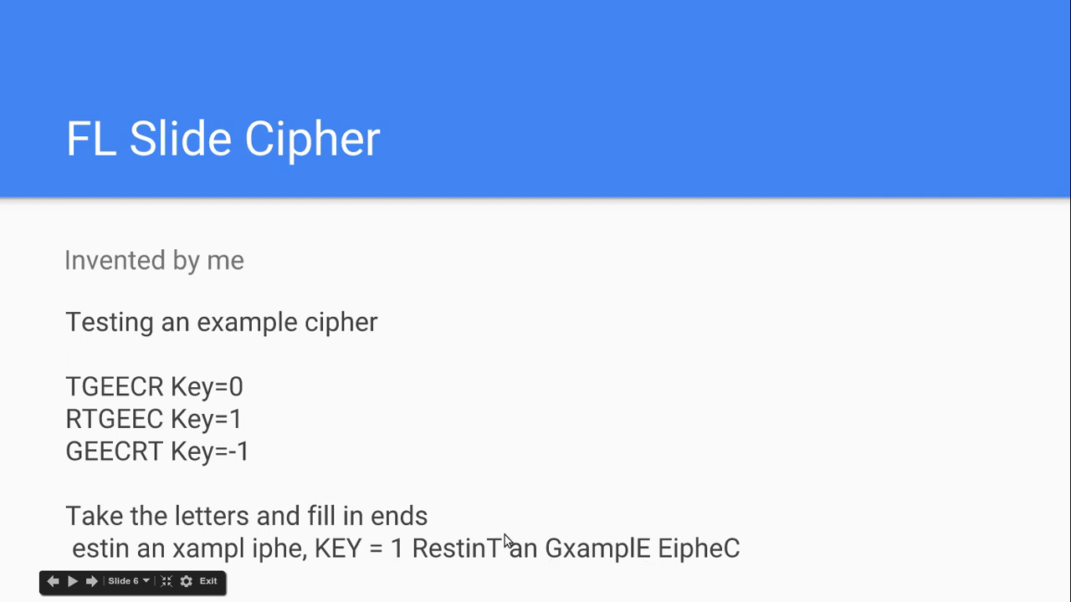
{"action": "mouse_move", "coordinate": [406, 564]}
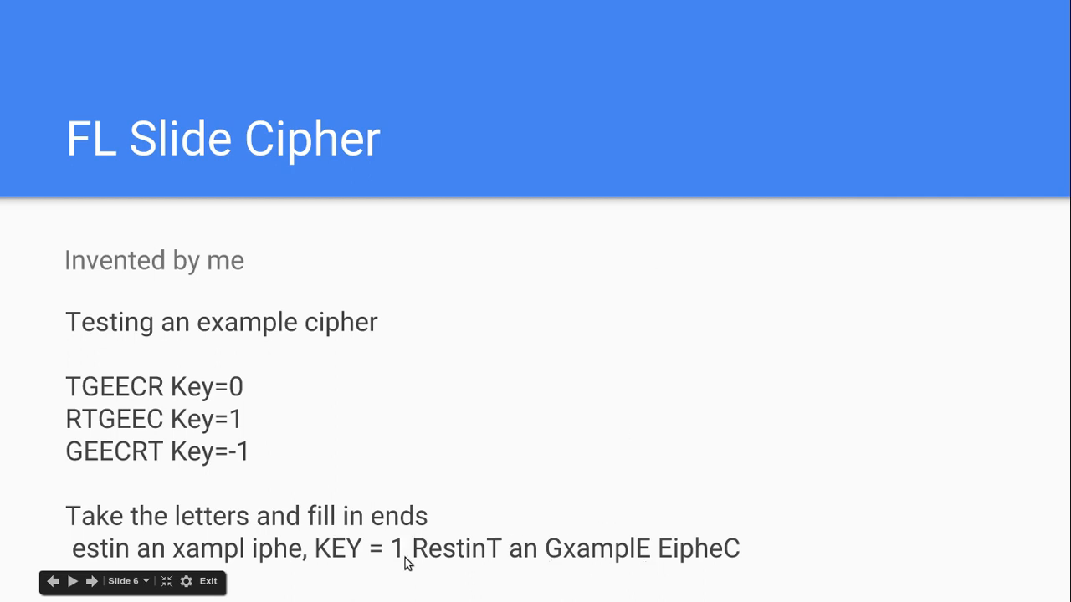
{"action": "mouse_move", "coordinate": [577, 557]}
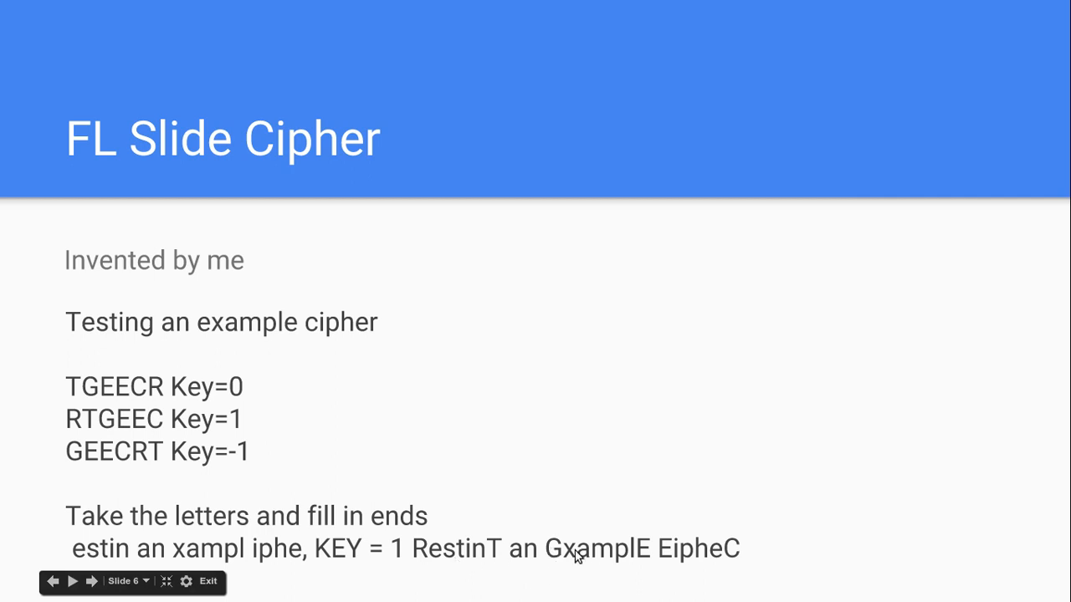
{"action": "mouse_move", "coordinate": [668, 561]}
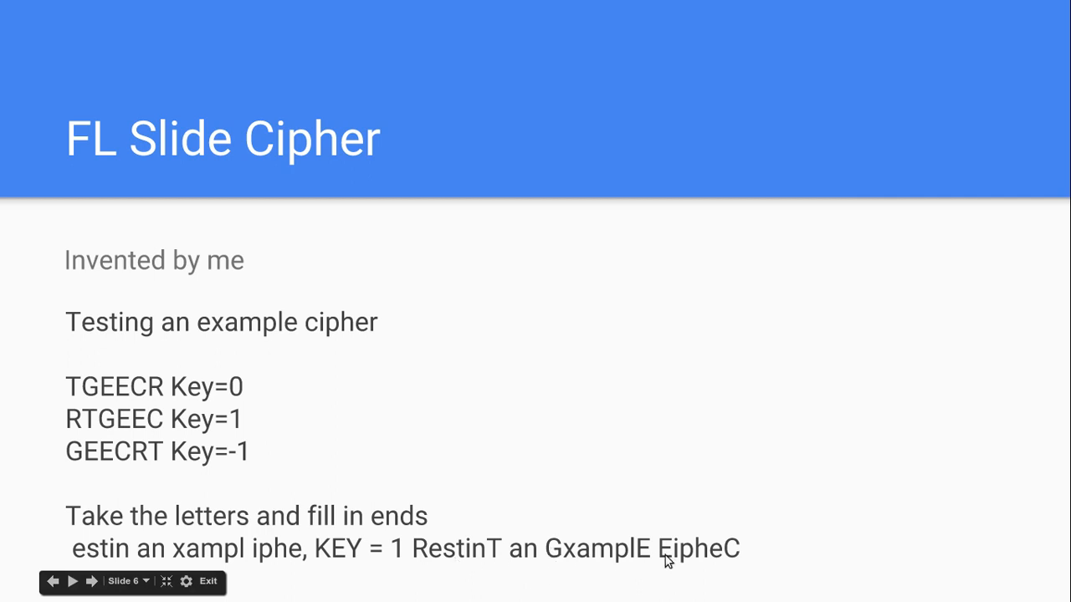
{"action": "mouse_move", "coordinate": [660, 564]}
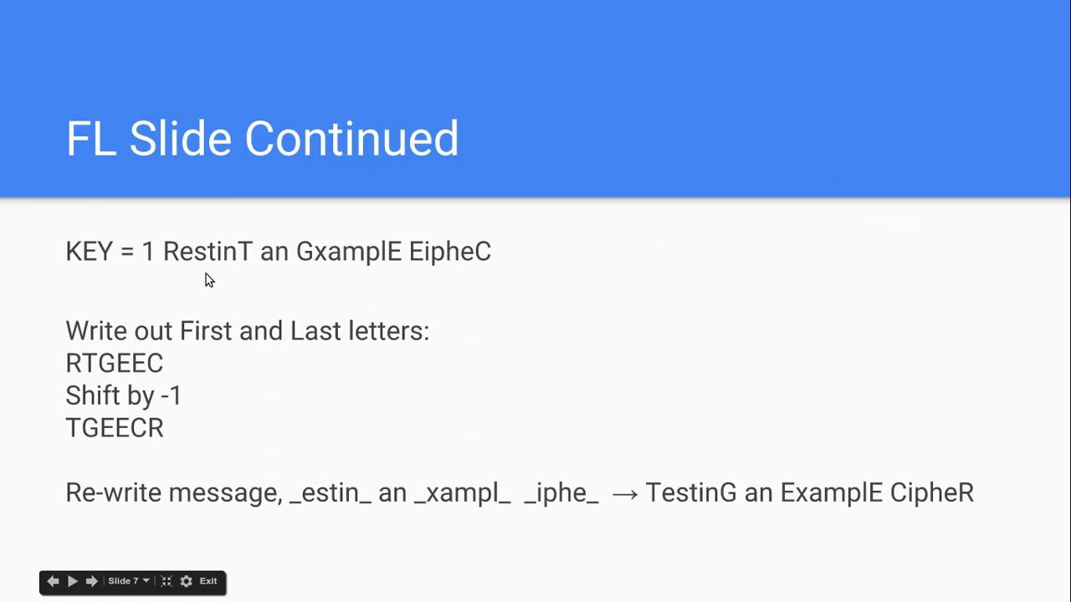
{"action": "mouse_move", "coordinate": [376, 305]}
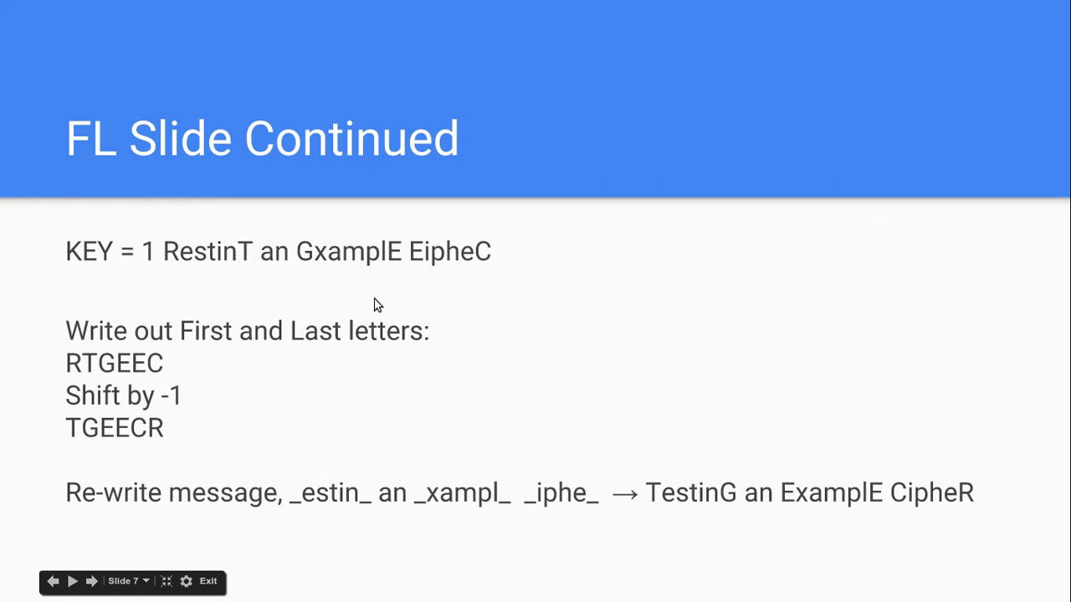
{"action": "mouse_move", "coordinate": [275, 285]}
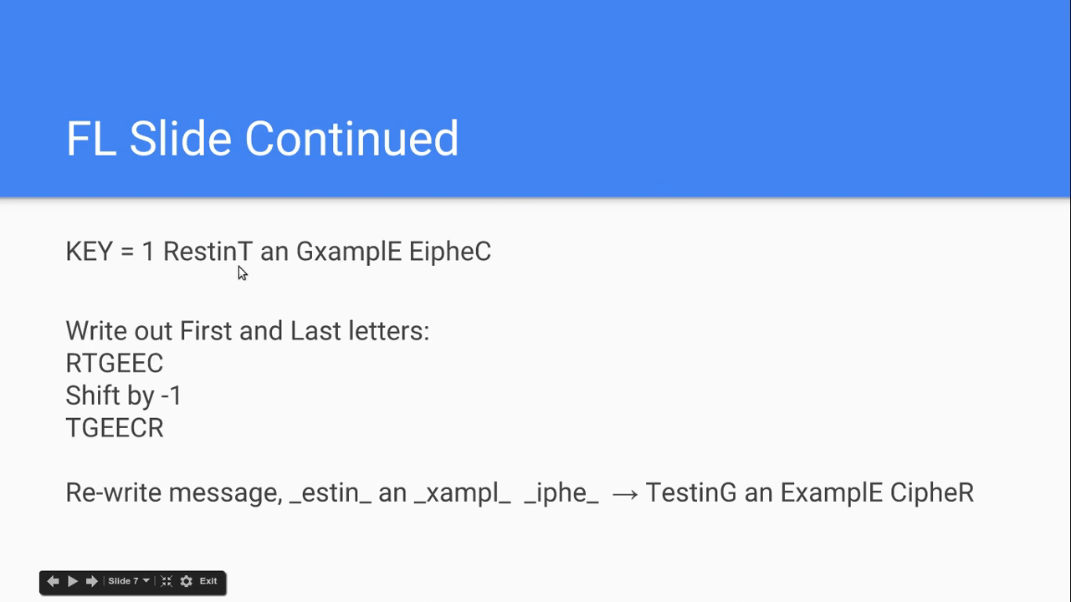
{"action": "mouse_move", "coordinate": [471, 430]}
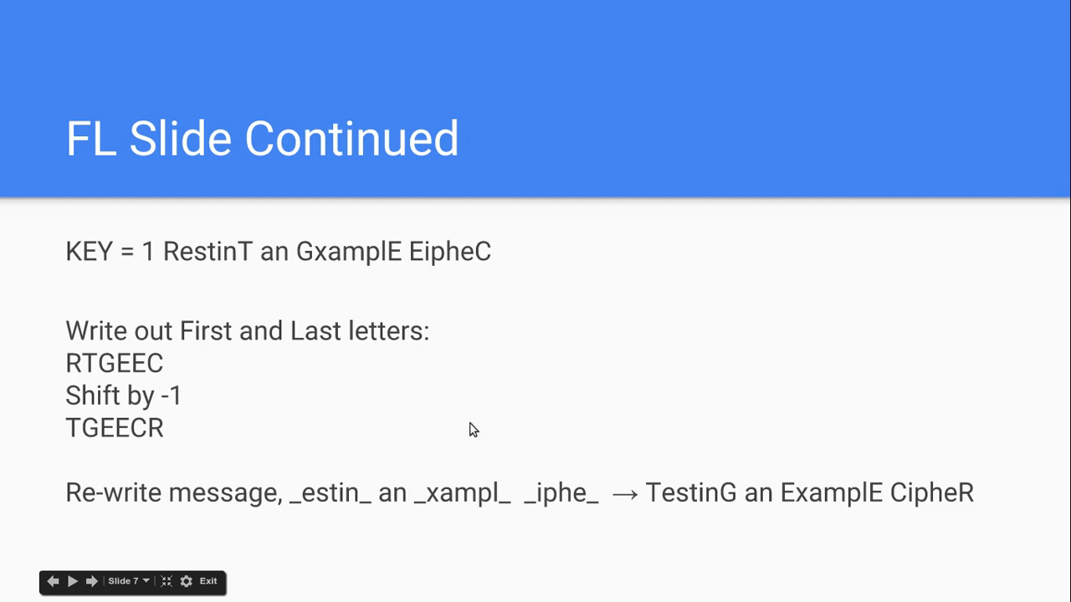
{"action": "mouse_move", "coordinate": [117, 380]}
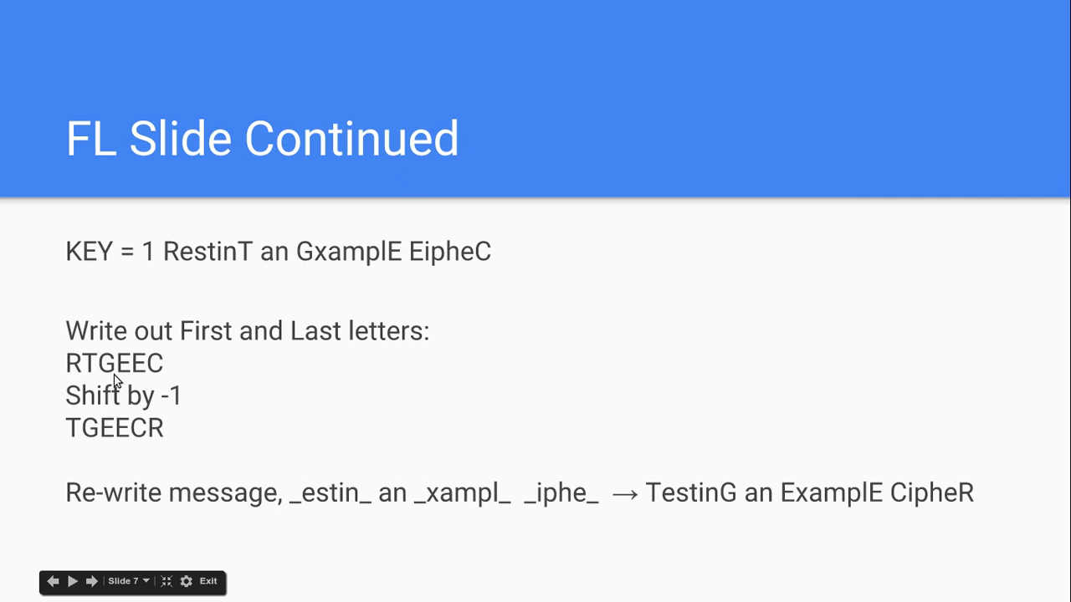
{"action": "mouse_move", "coordinate": [86, 231]}
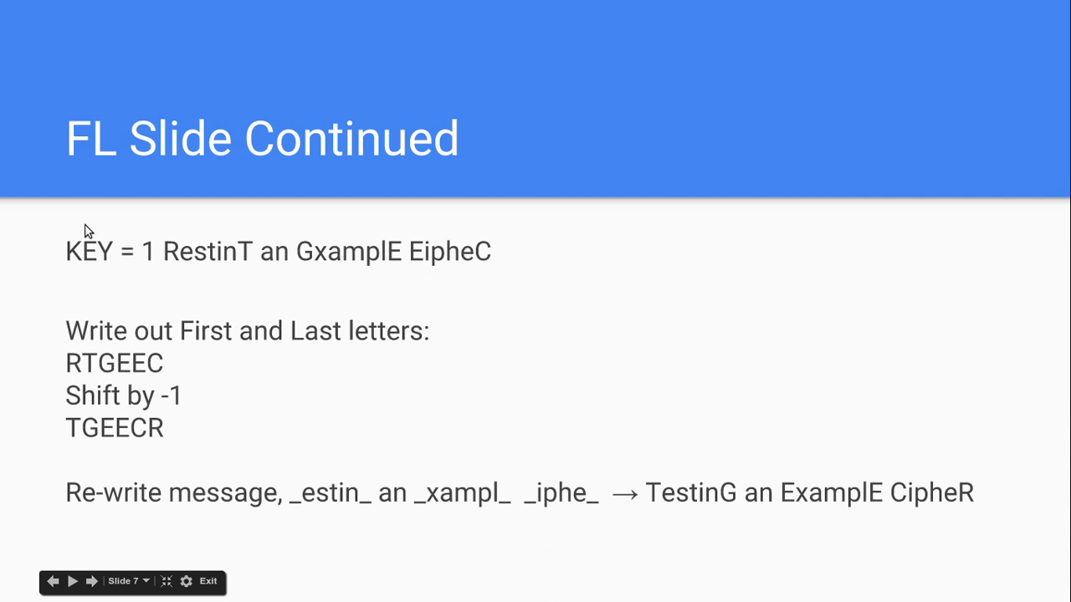
{"action": "mouse_move", "coordinate": [410, 267]}
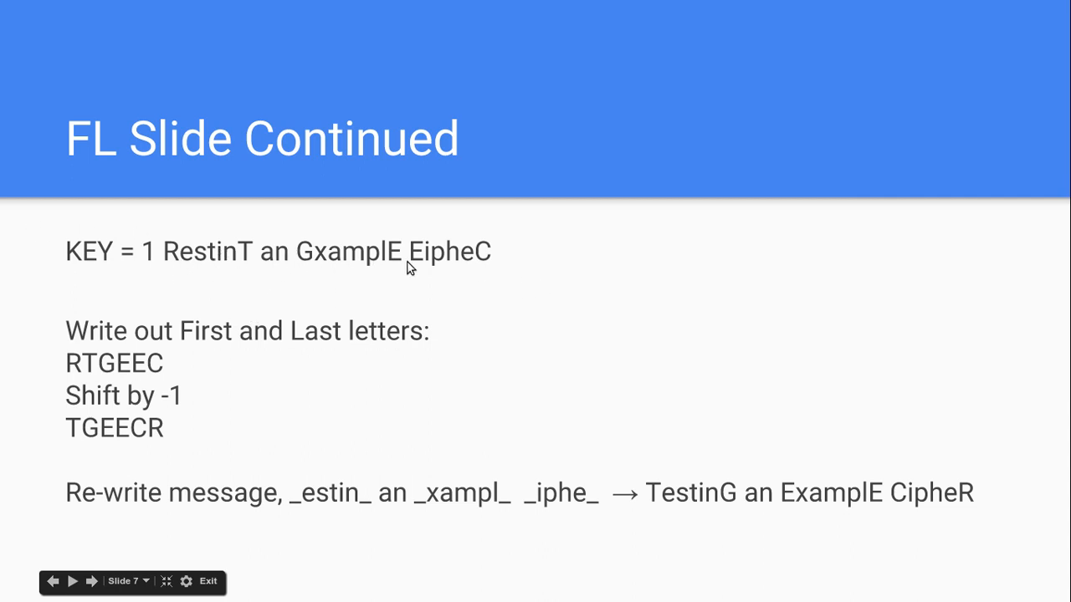
{"action": "mouse_move", "coordinate": [155, 428]}
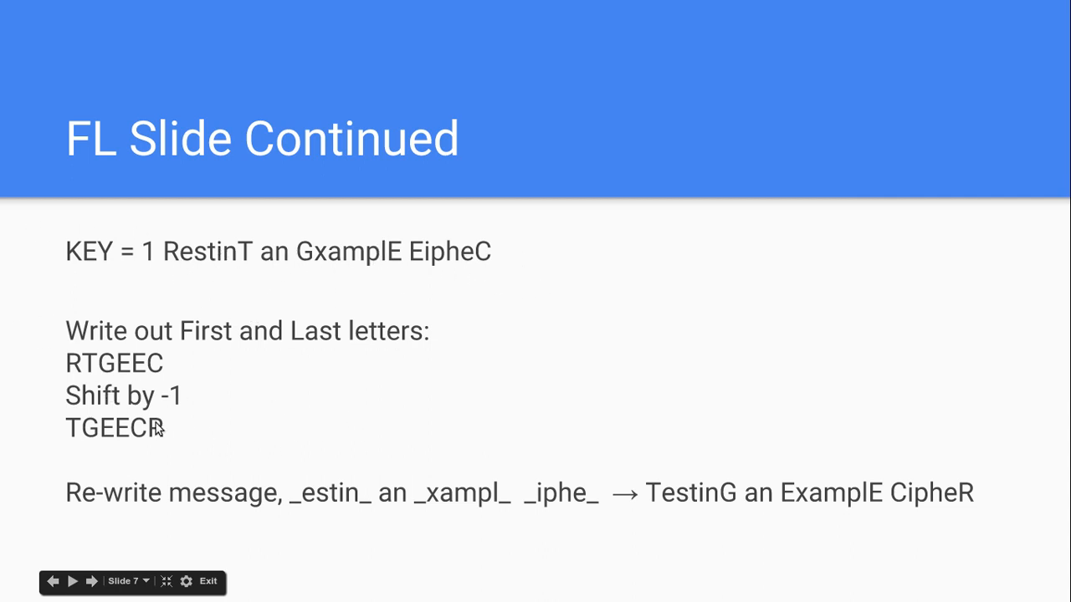
{"action": "mouse_move", "coordinate": [138, 252]}
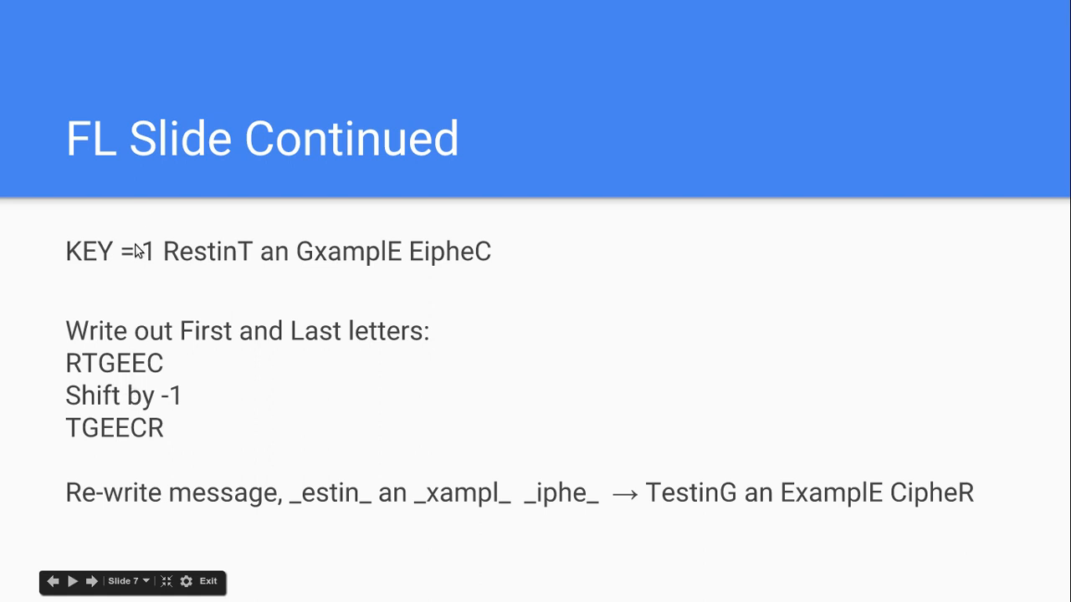
{"action": "mouse_move", "coordinate": [146, 594]}
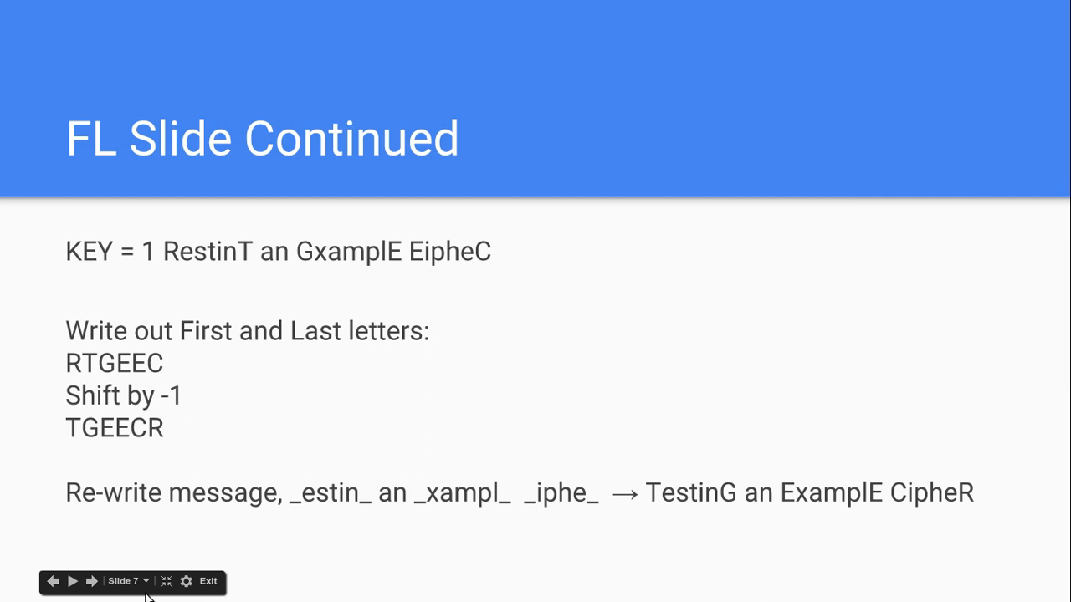
{"action": "mouse_move", "coordinate": [125, 438]}
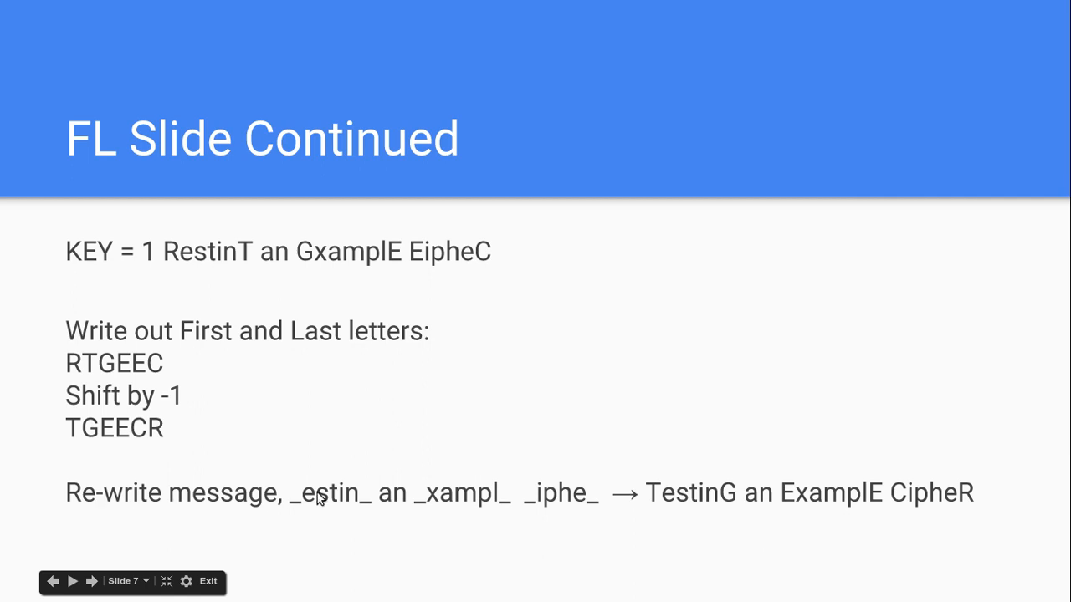
{"action": "mouse_move", "coordinate": [680, 494]}
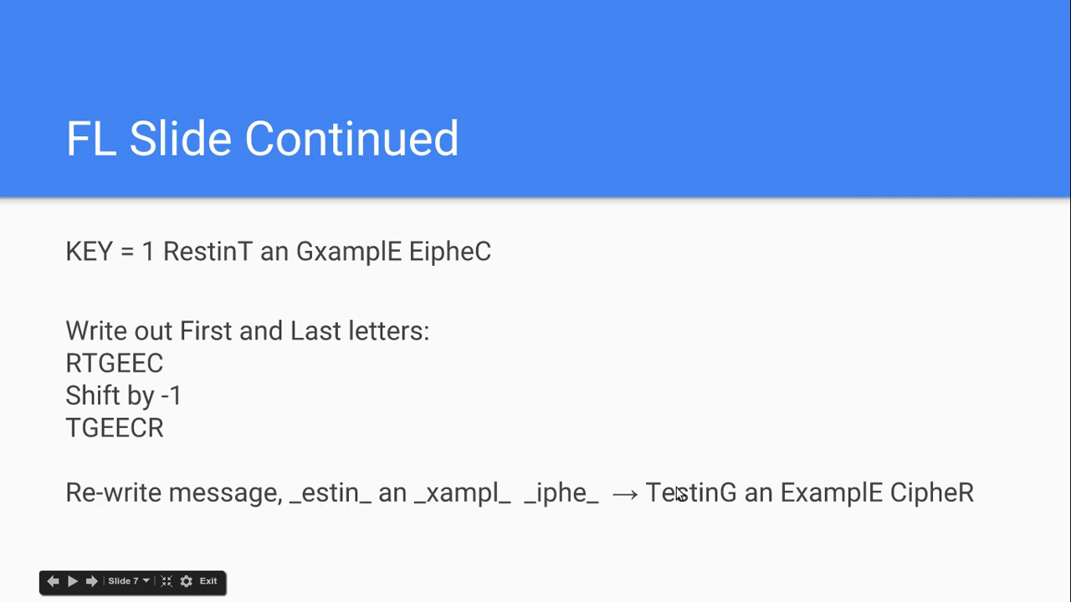
{"action": "mouse_move", "coordinate": [545, 477]}
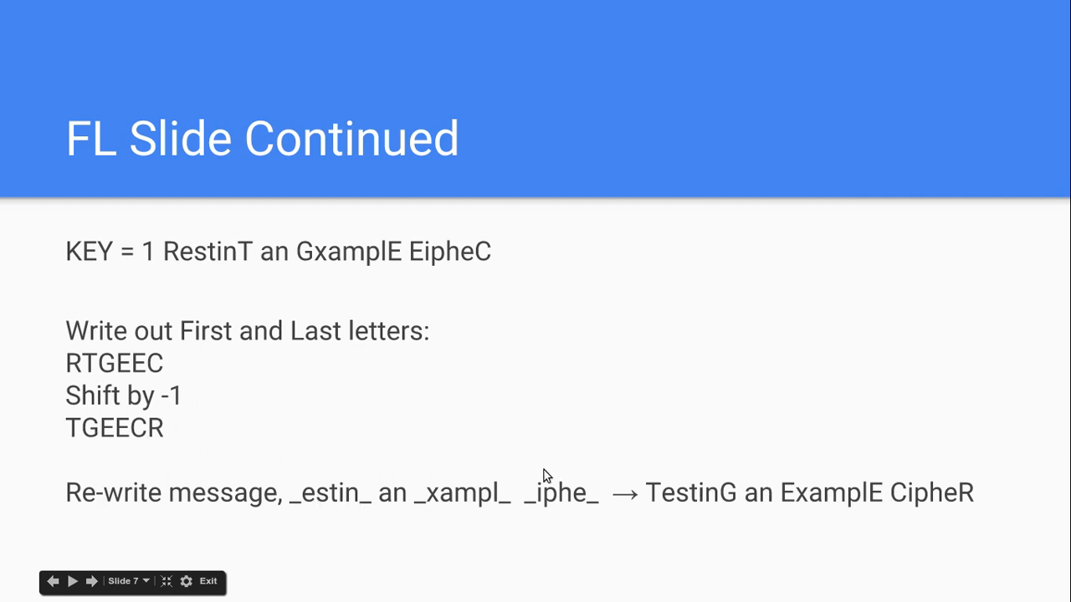
{"action": "mouse_move", "coordinate": [743, 541]}
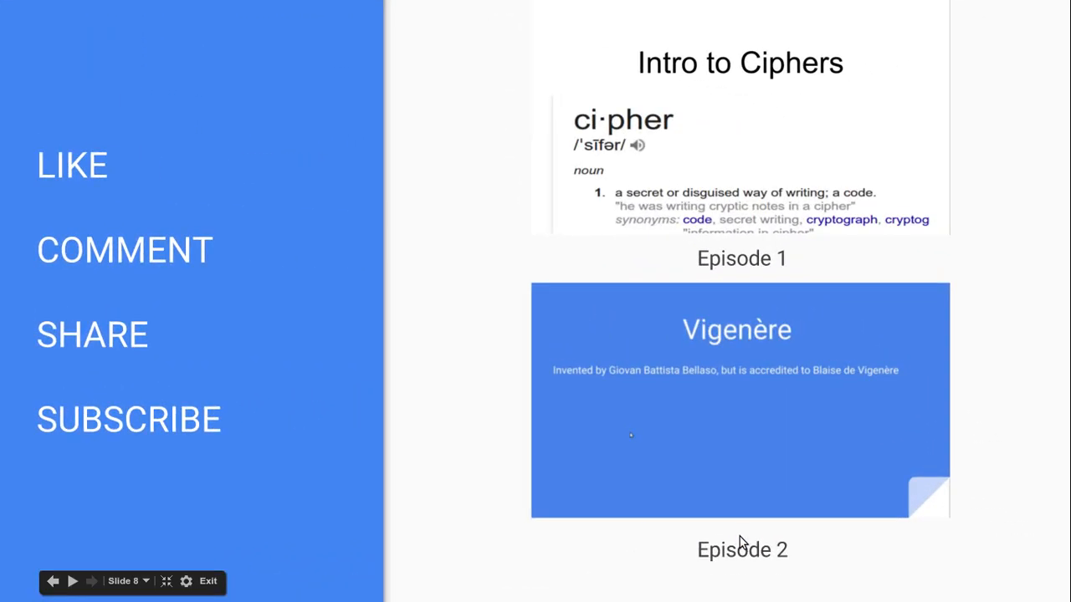
{"action": "mouse_move", "coordinate": [785, 220]}
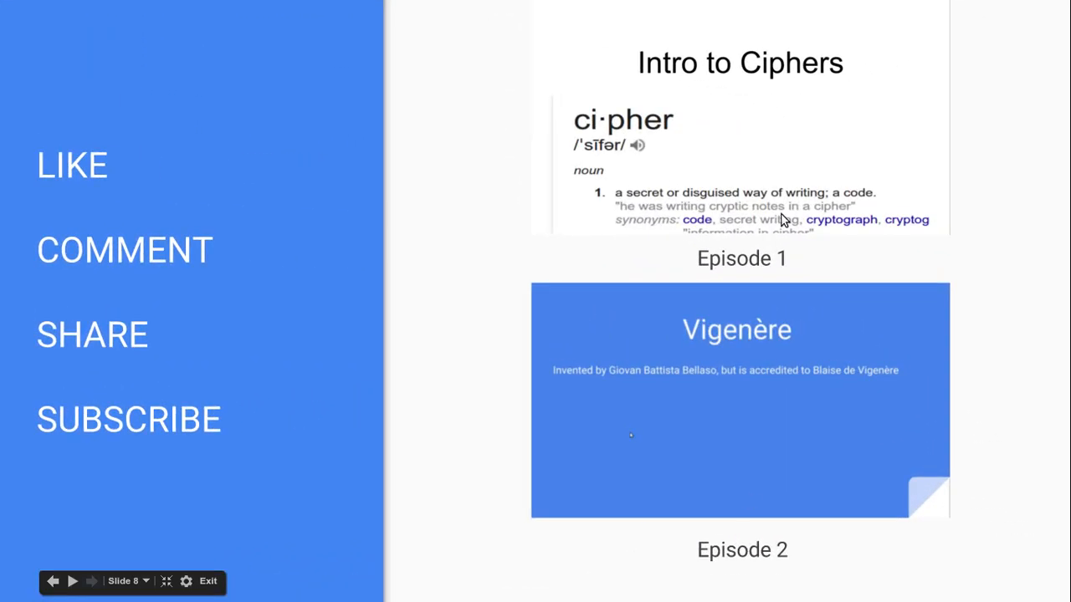
{"action": "mouse_move", "coordinate": [747, 425]}
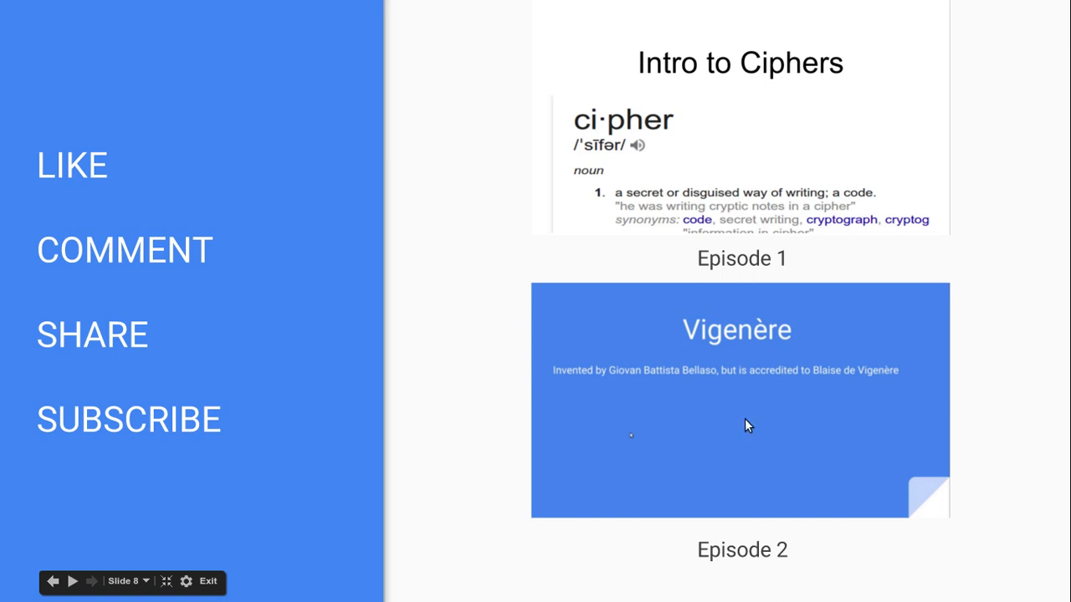
{"action": "mouse_move", "coordinate": [710, 247]}
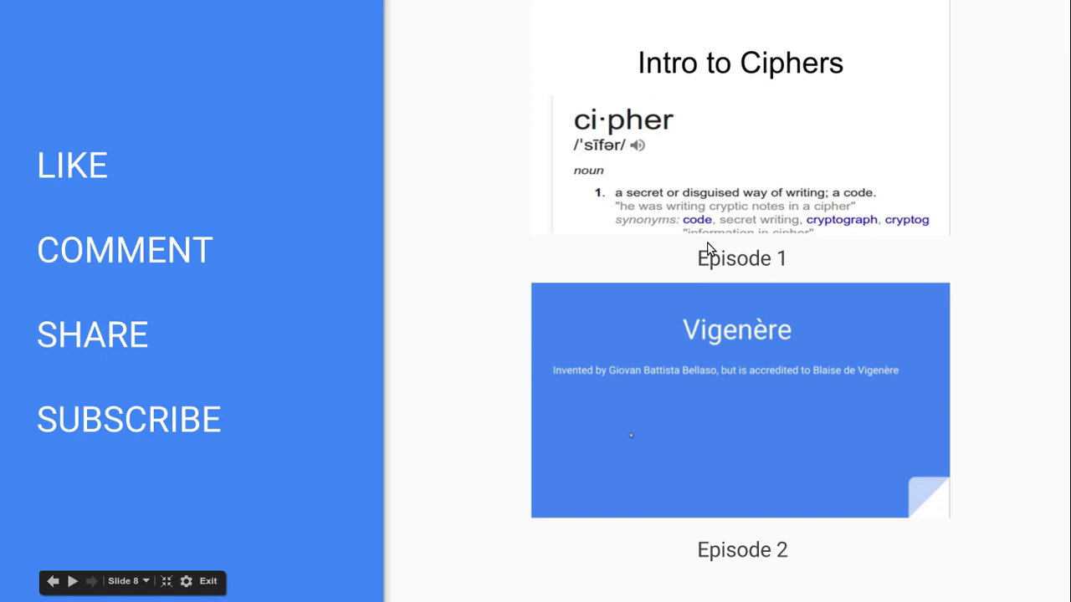
{"action": "mouse_move", "coordinate": [669, 567]}
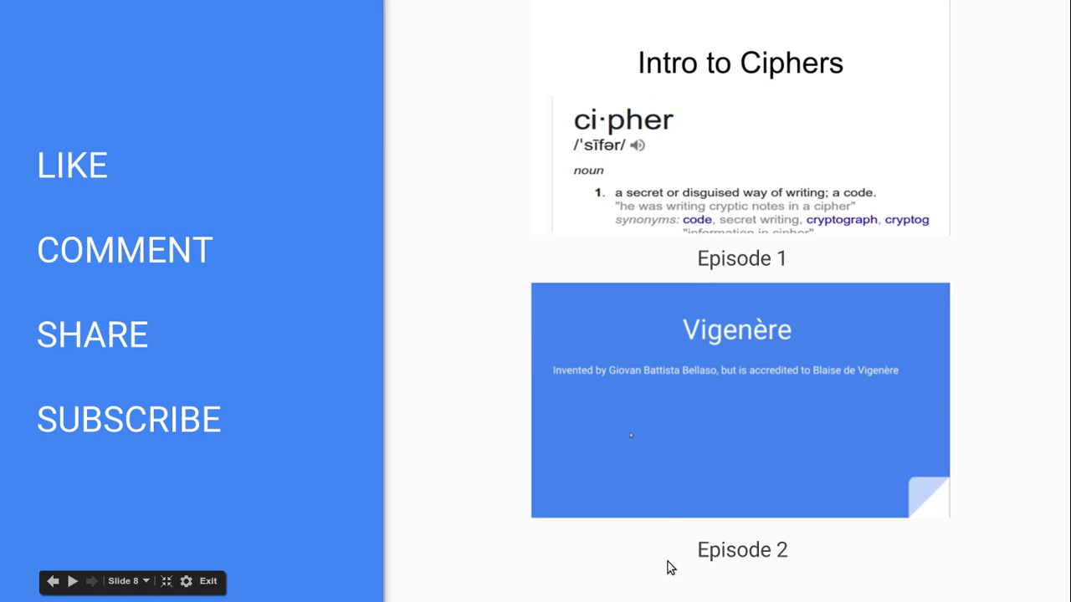
{"action": "mouse_move", "coordinate": [468, 481]}
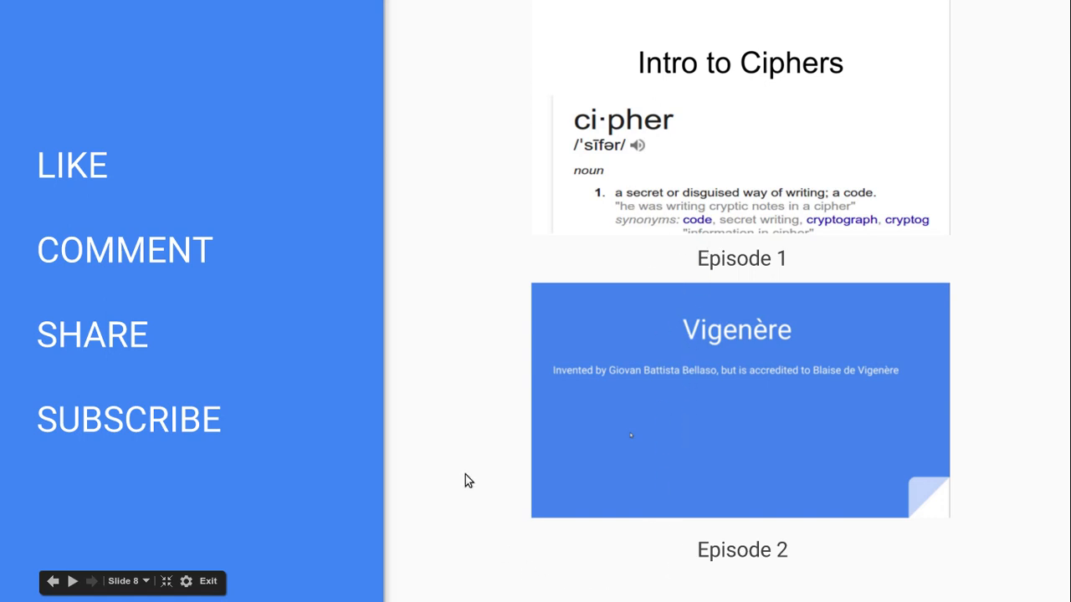